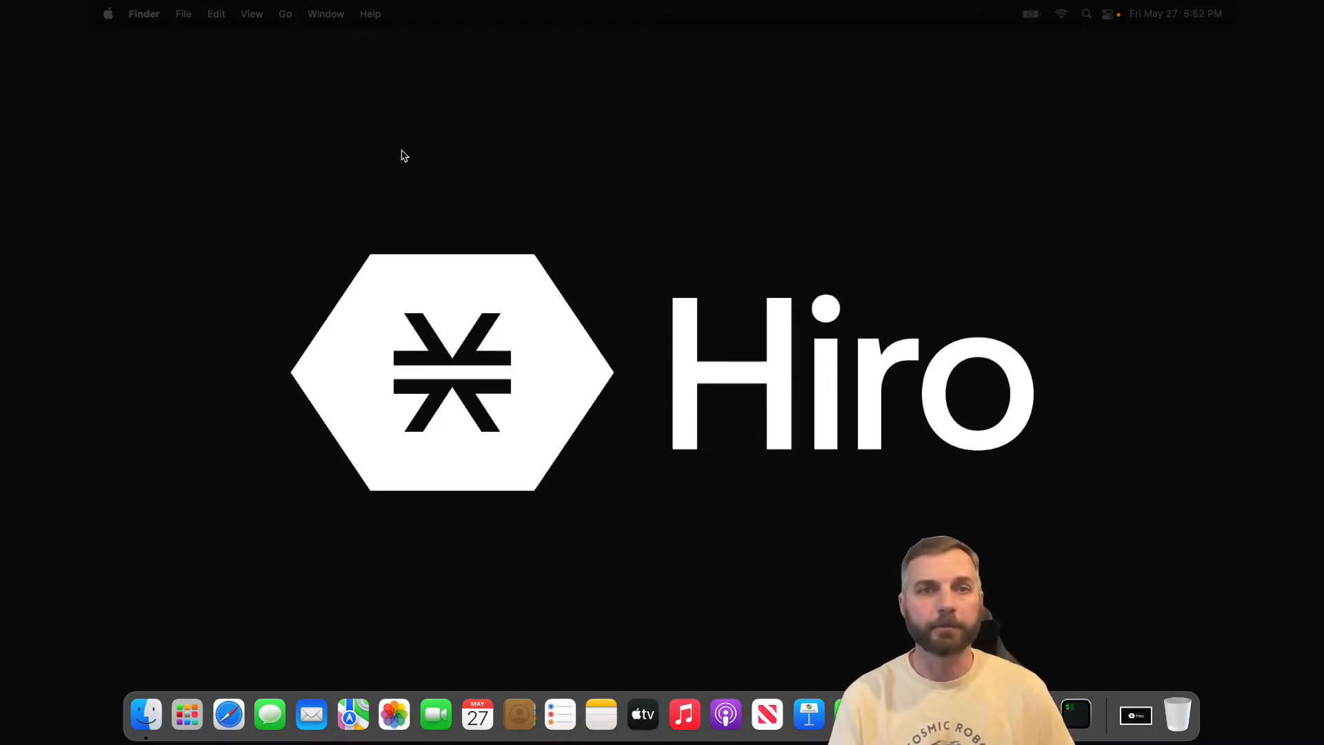
Step: Launch Safari and go to code.visualstudio.com
{"action": "left_click", "coordinate": [229, 715]}
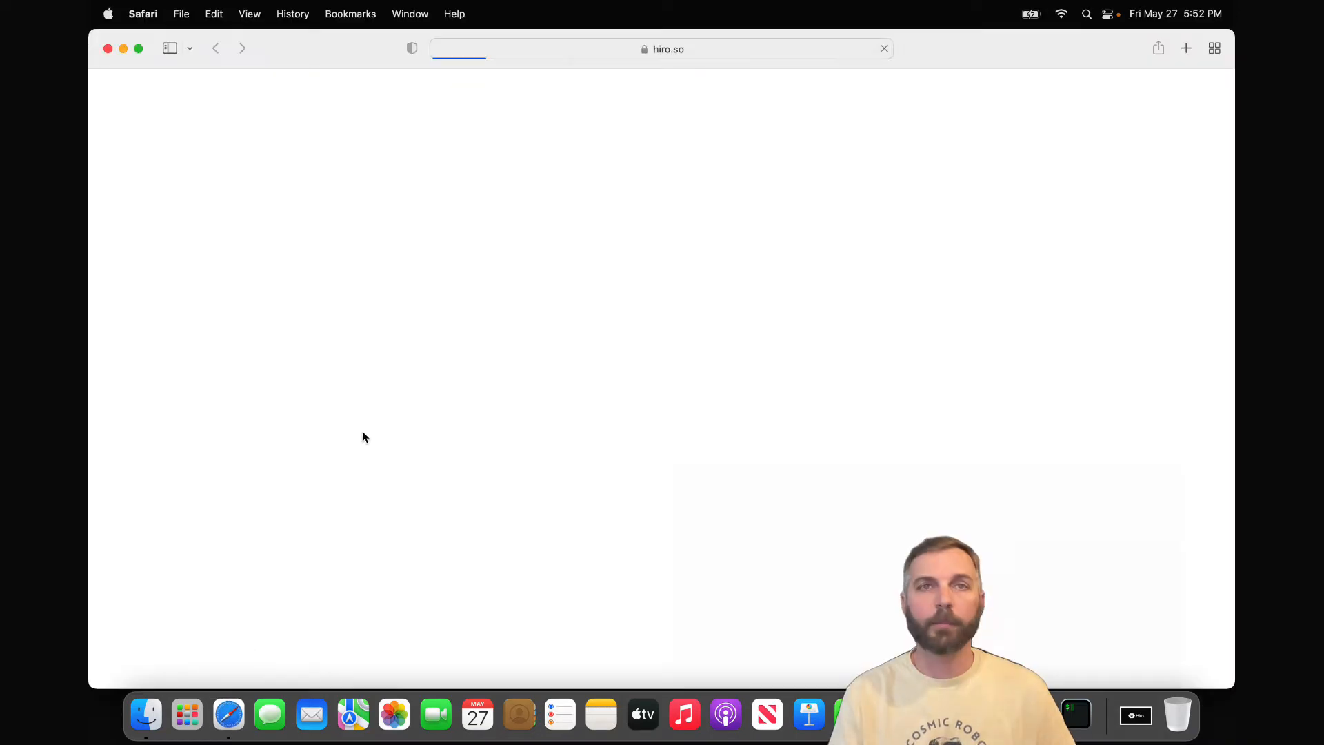
{"action": "left_click", "coordinate": [661, 48]}
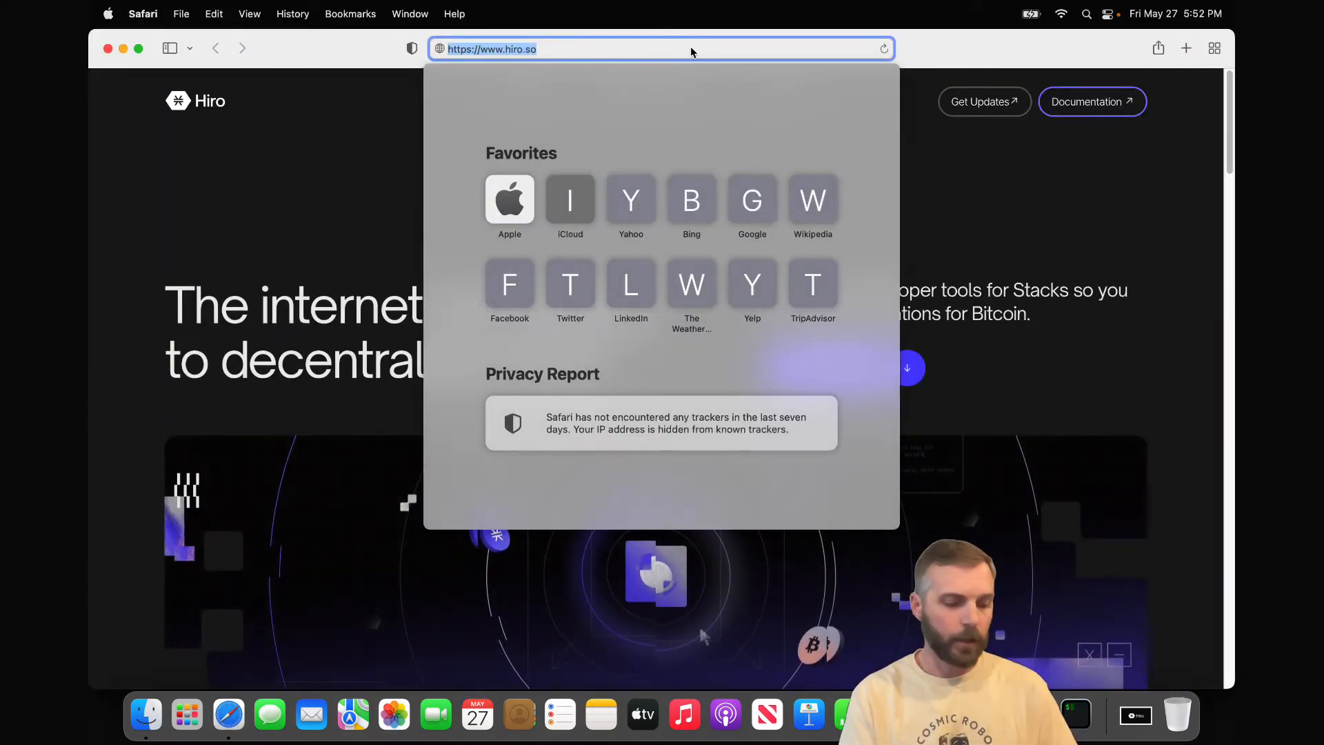
{"action": "type", "text": "code.visualstudio.com"}
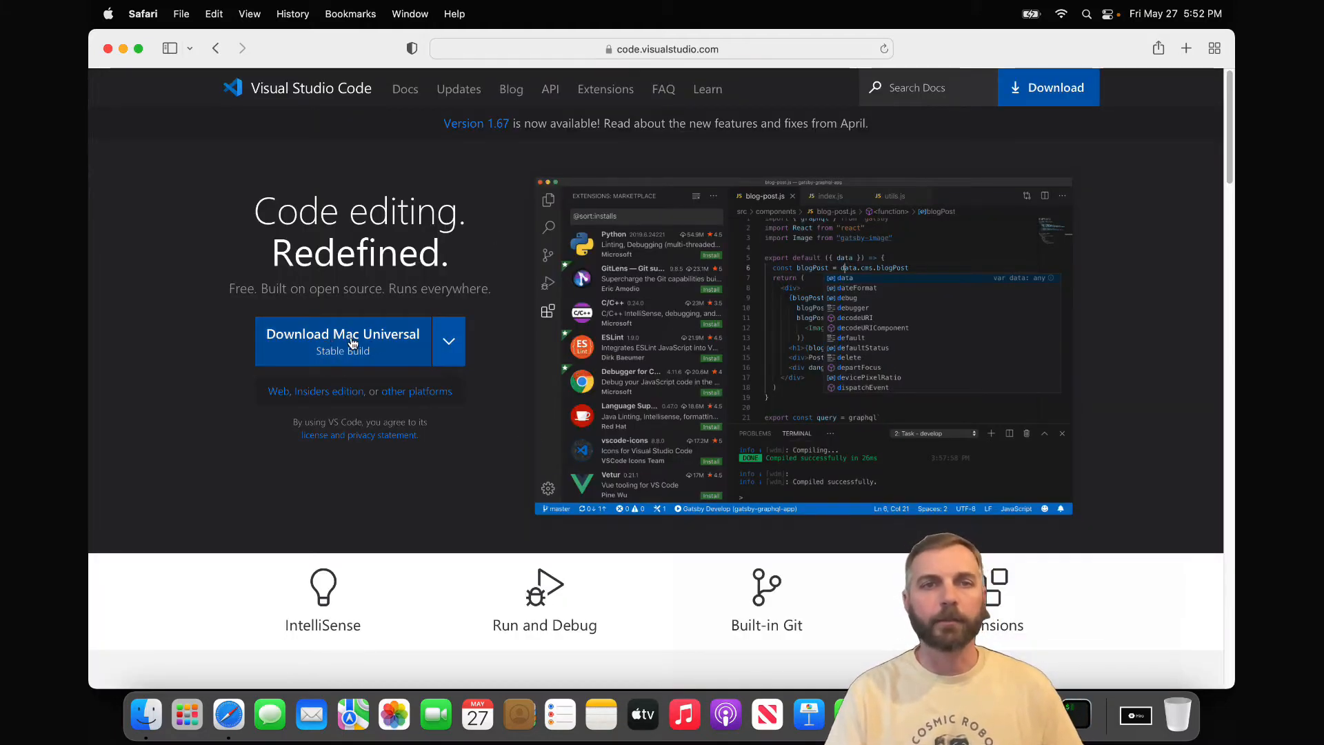
Step: Download the Mac Universal build of Visual Studio Code
{"action": "left_click", "coordinate": [342, 343]}
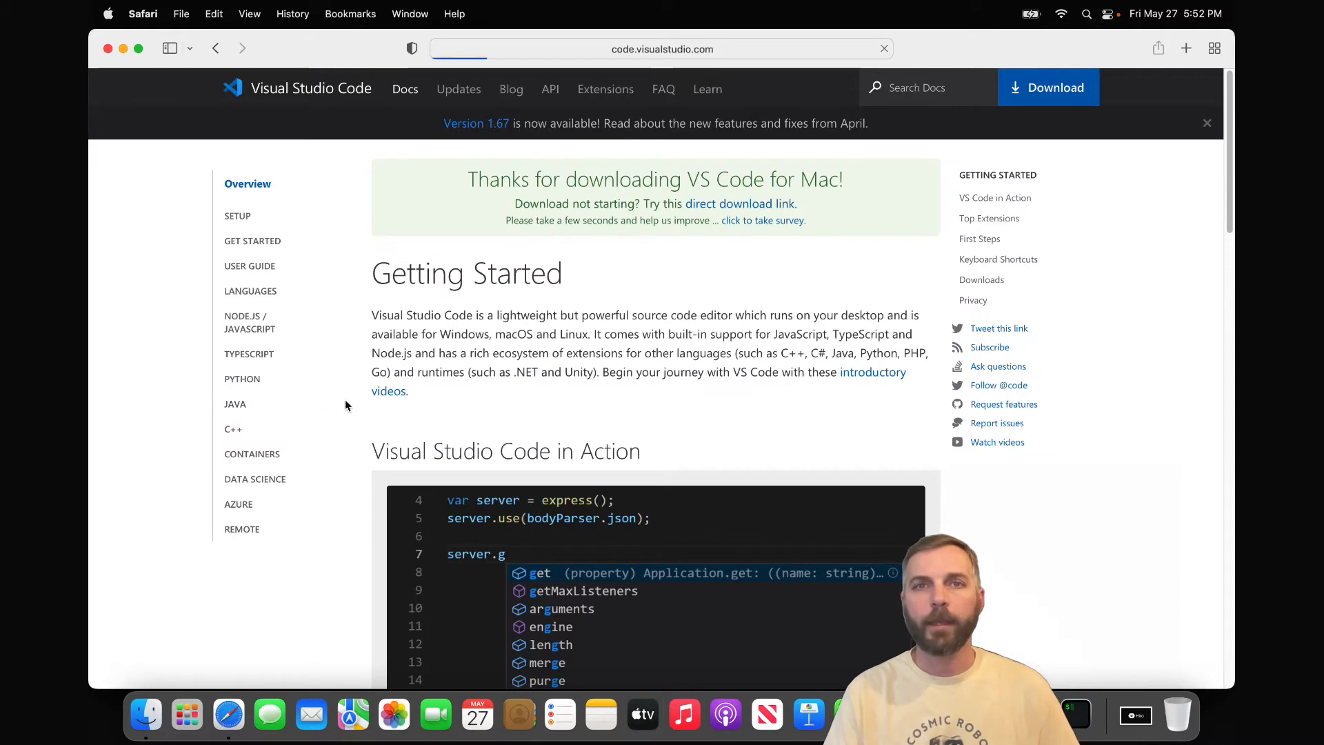
{"action": "left_click", "coordinate": [1049, 87]}
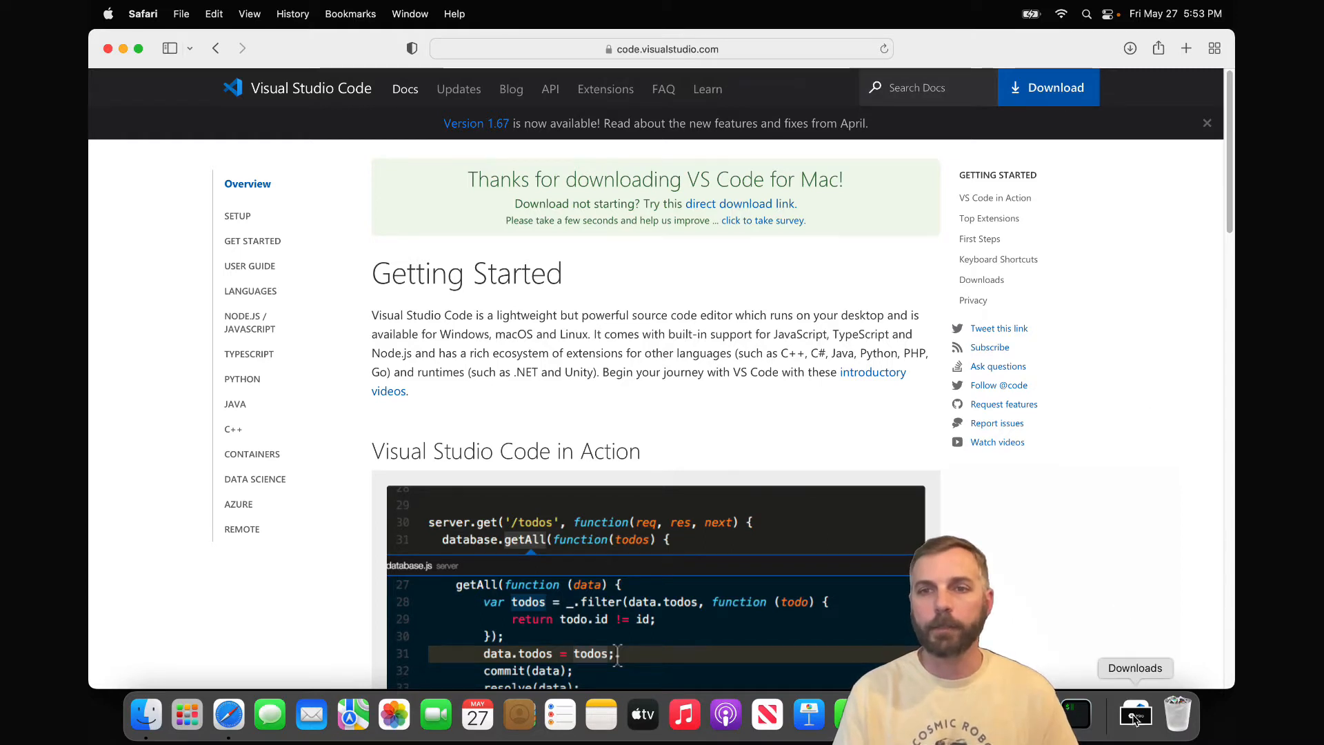
Step: Move Visual Studio Code from Downloads into Applications and launch it
{"action": "left_click", "coordinate": [1135, 714]}
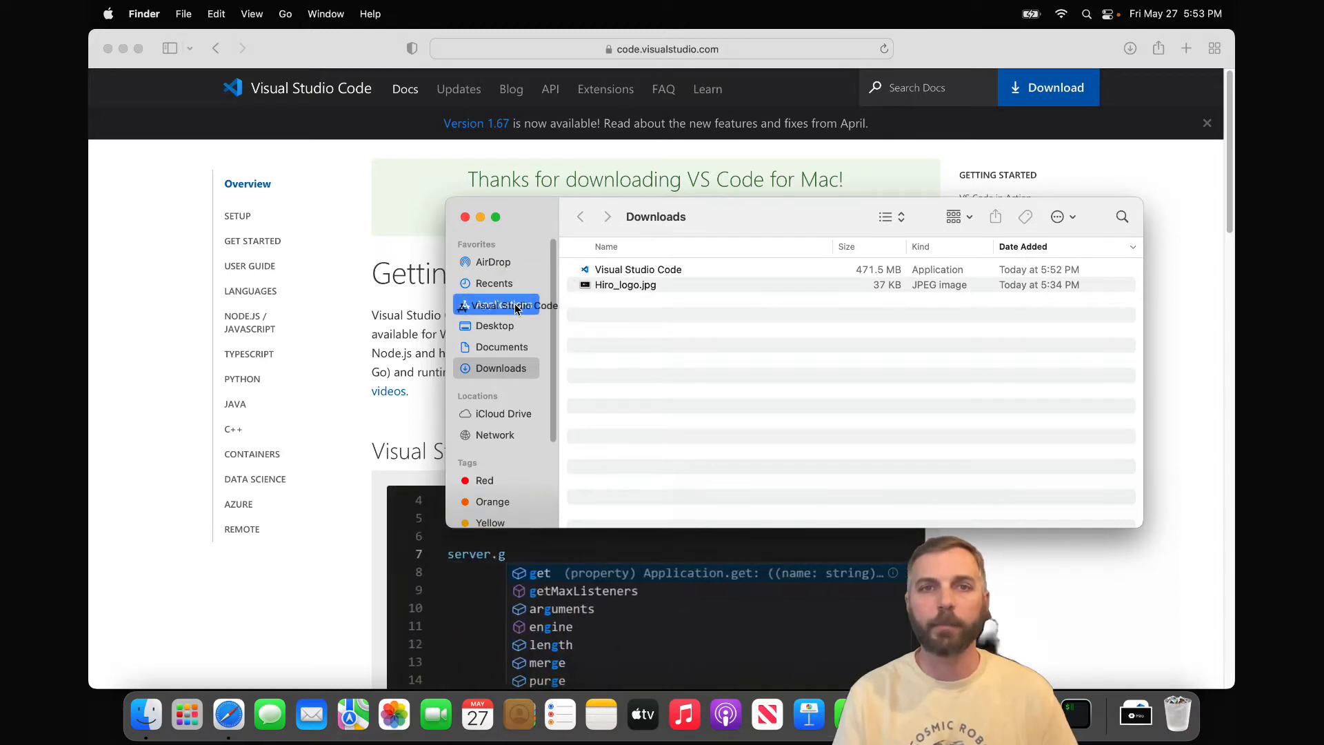
{"action": "left_click", "coordinate": [504, 304]}
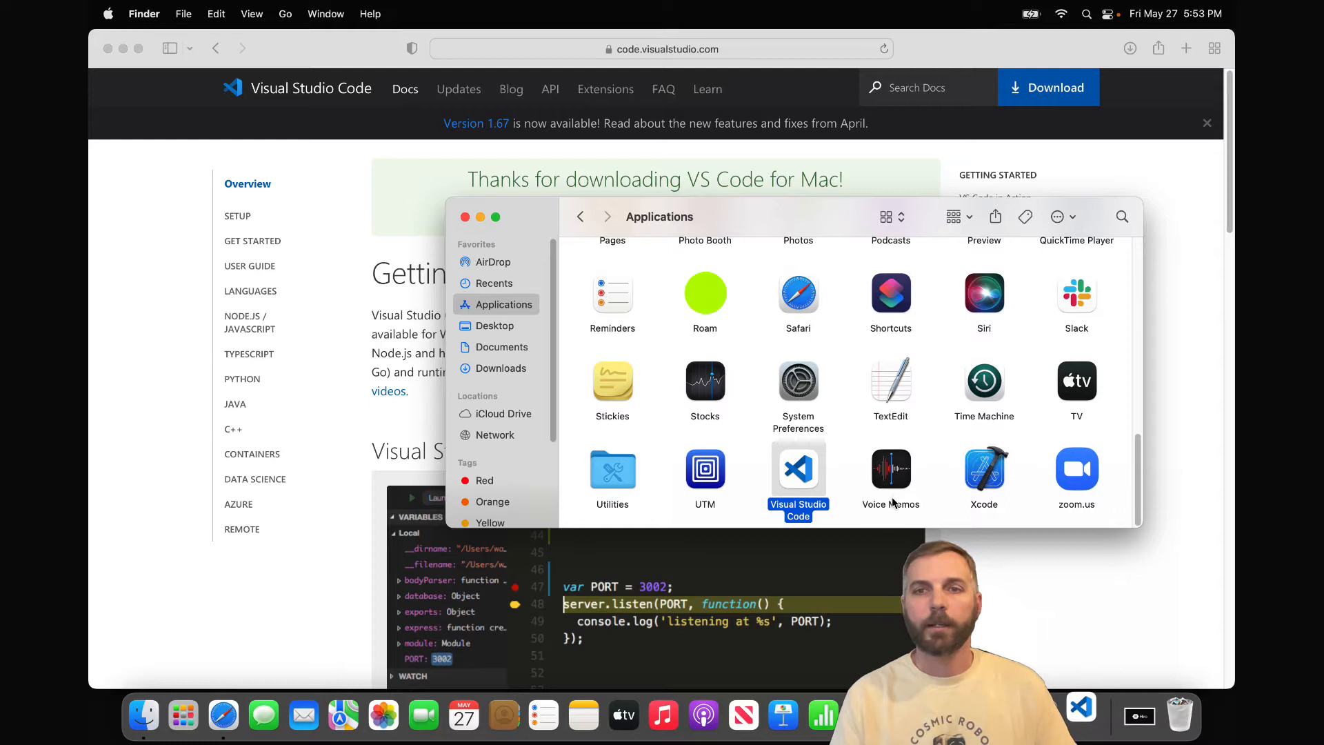
{"action": "double_click", "coordinate": [797, 467]}
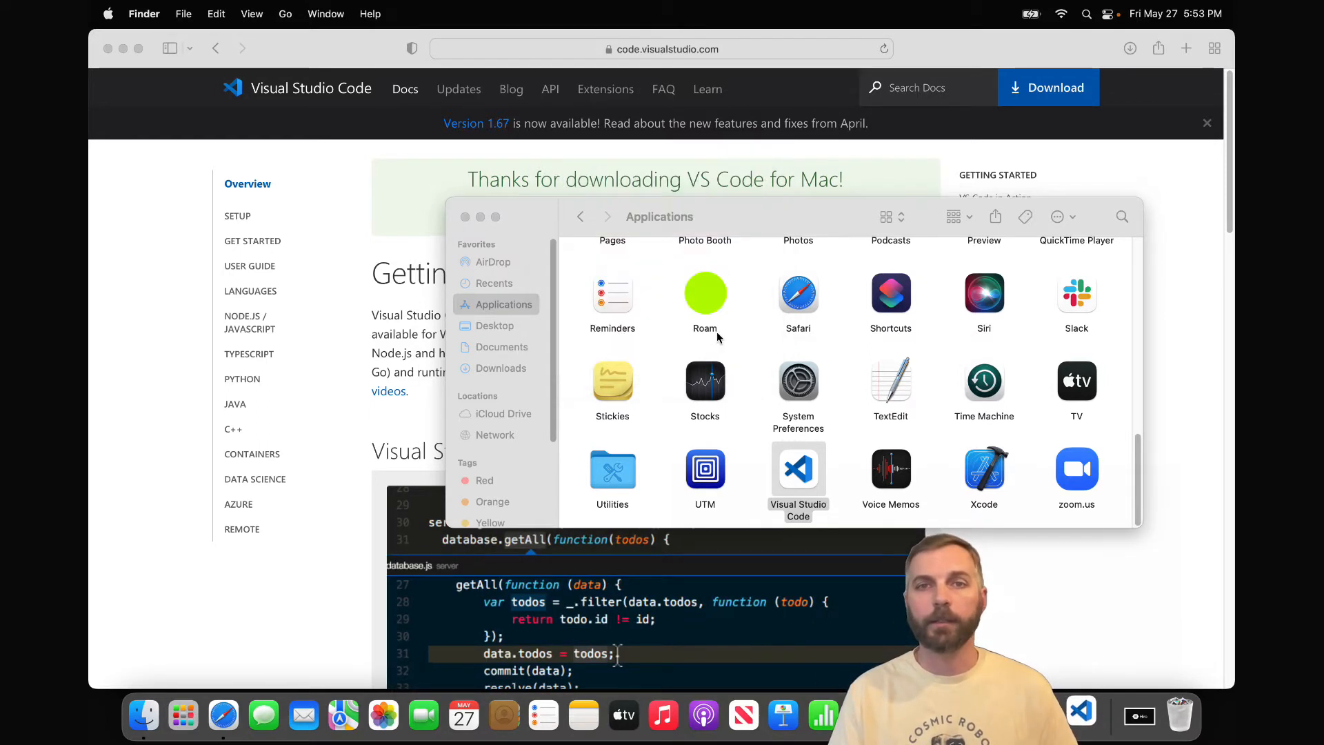
{"action": "double_click", "coordinate": [798, 467]}
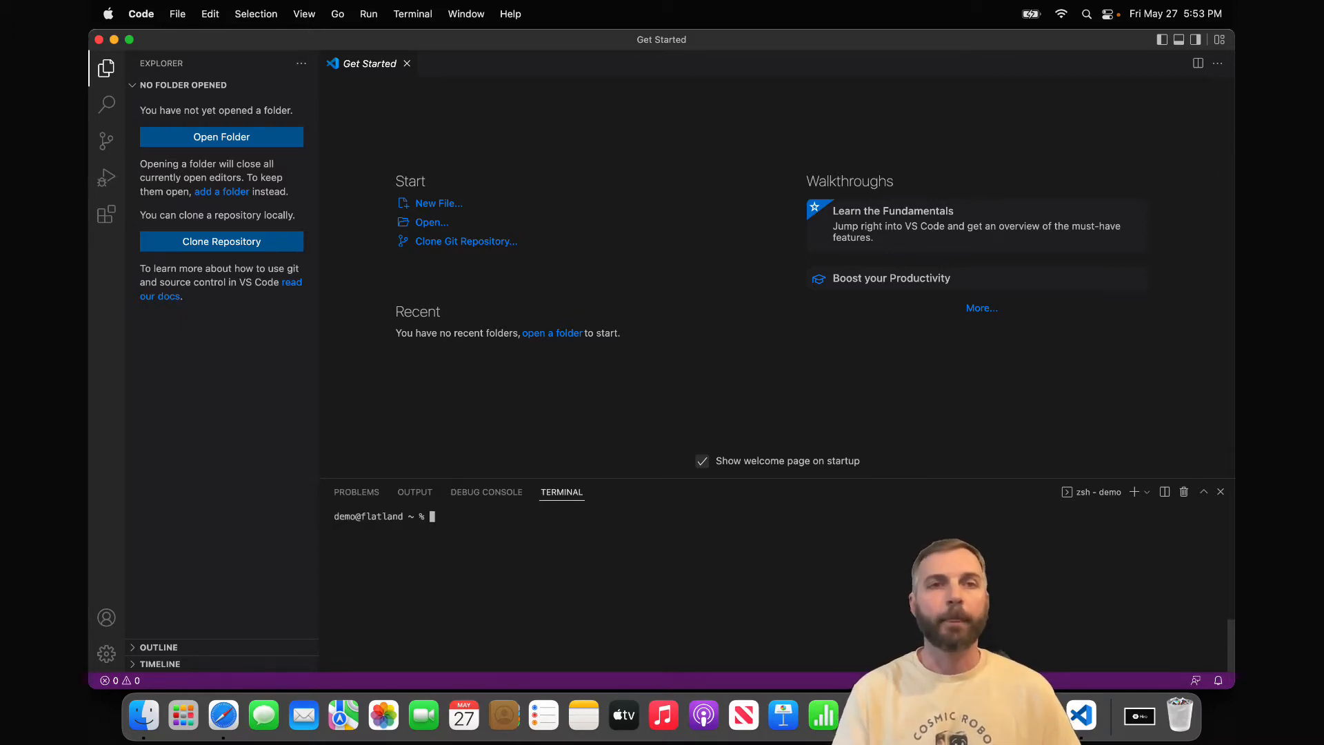
Step: Close the terminal panel and show the Extensions view
{"action": "left_click", "coordinate": [1219, 492]}
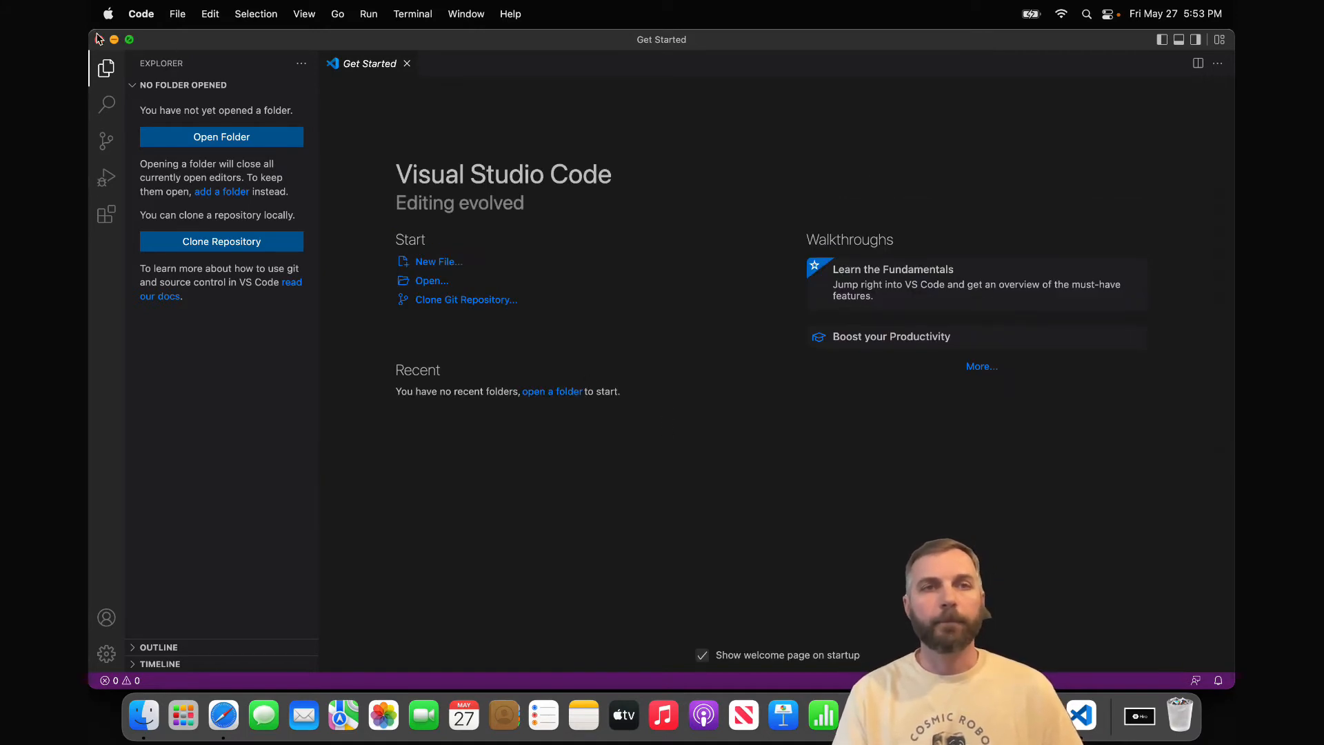
{"action": "left_click", "coordinate": [107, 214]}
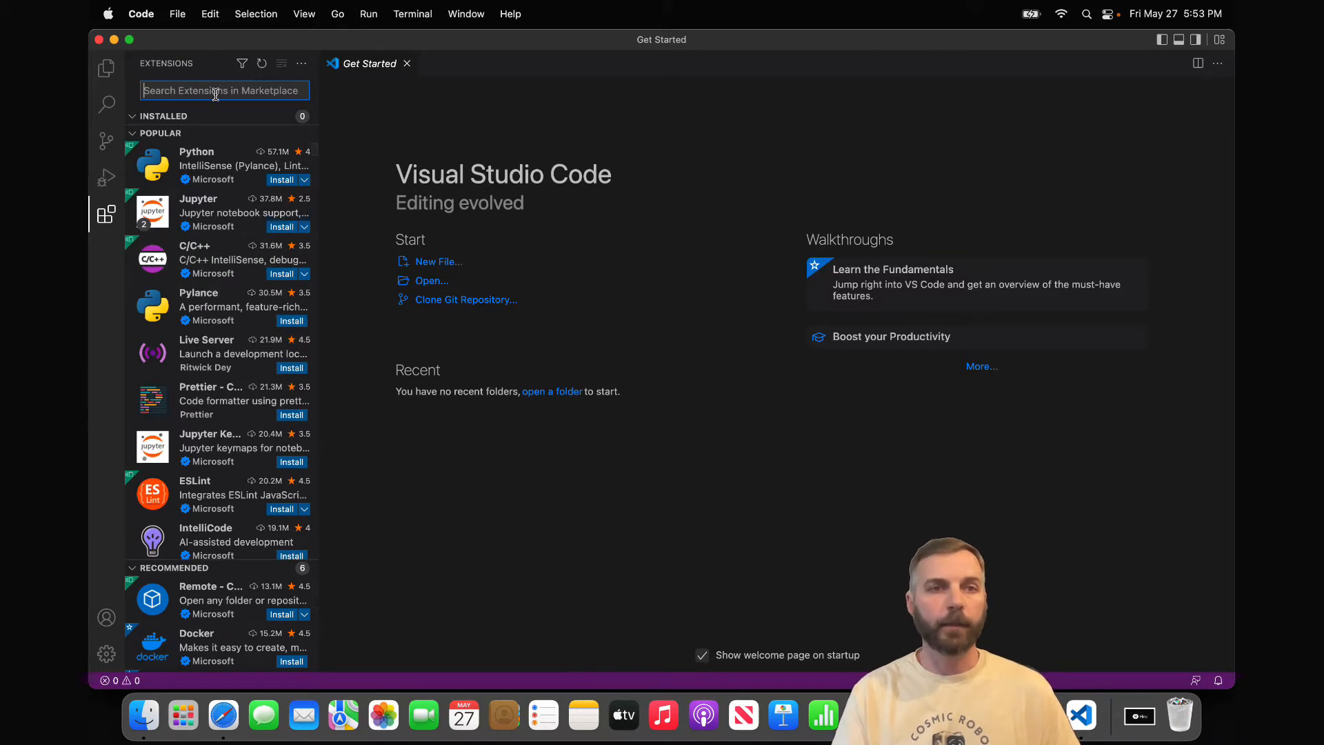
Step: Search 'clarity' and install Clarity for Visual Studio Code by Hiro Systems
{"action": "type", "text": "clarity"}
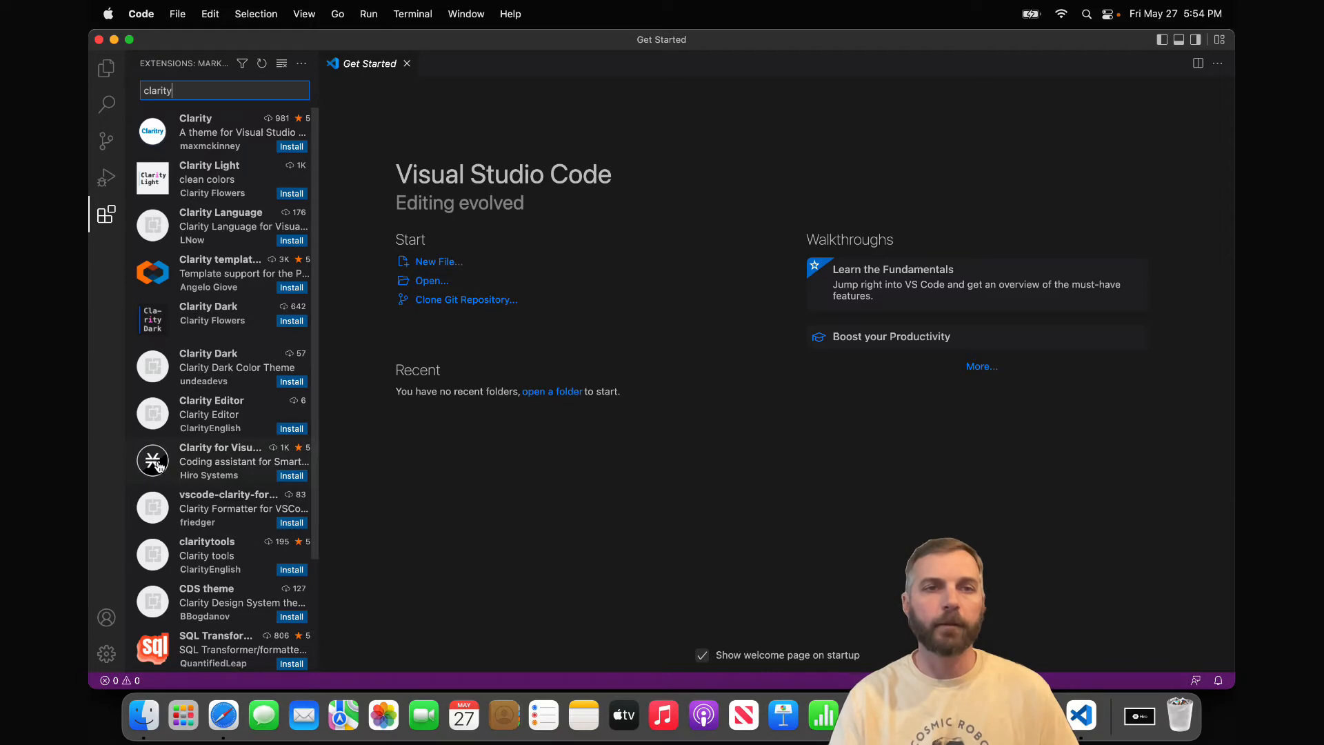
{"action": "left_click", "coordinate": [220, 460]}
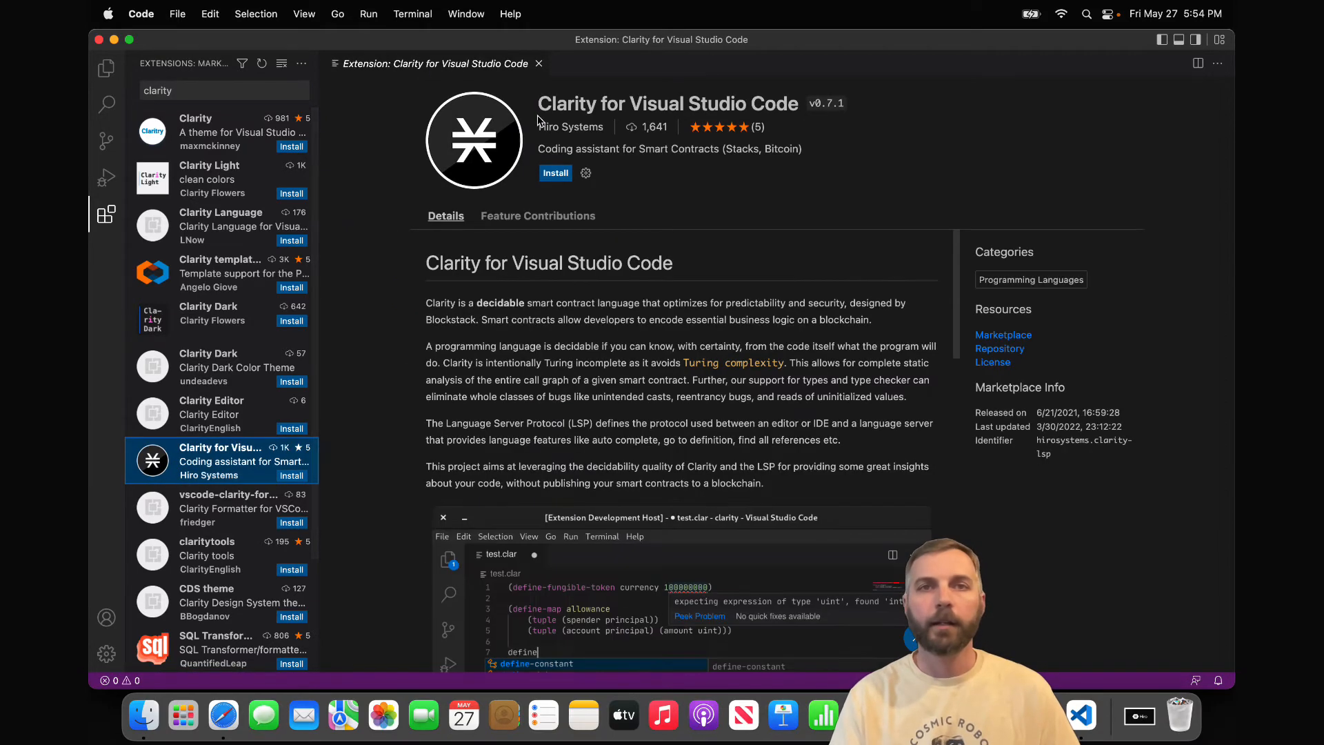
{"action": "mouse_move", "coordinate": [578, 137]}
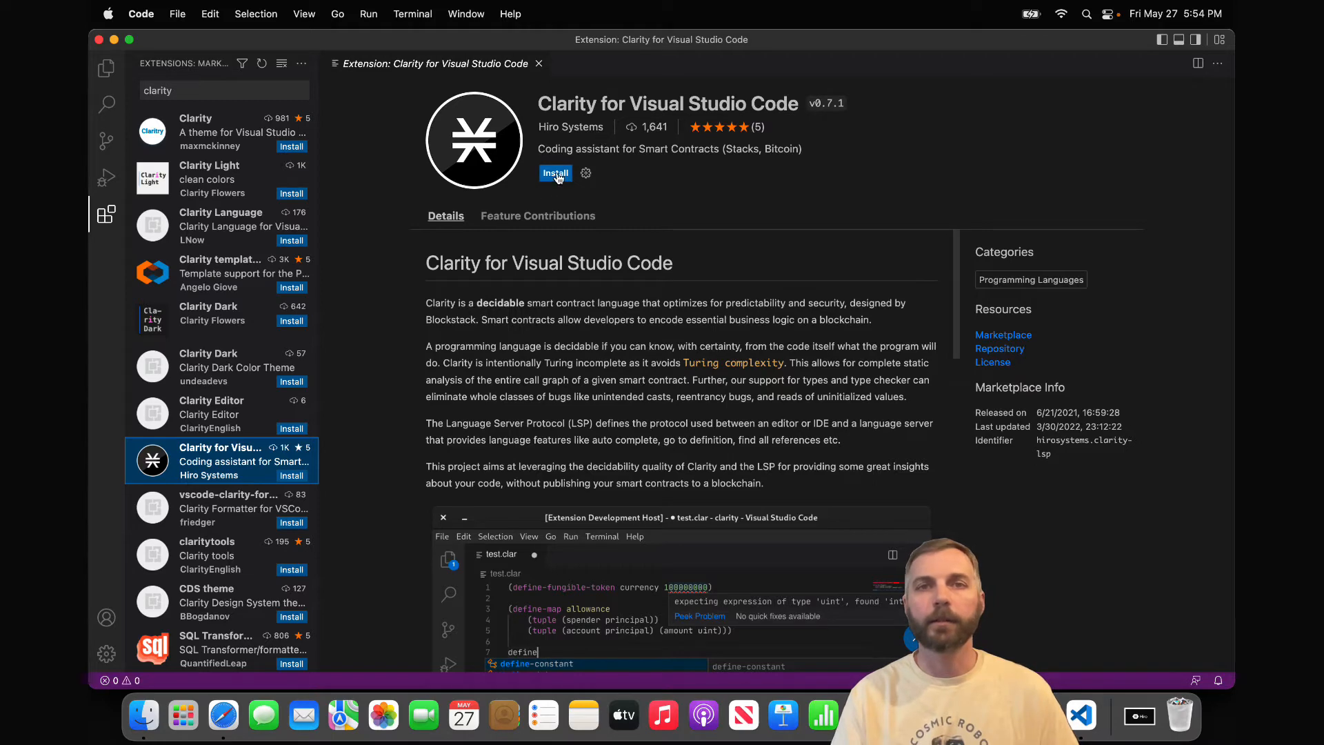
{"action": "left_click", "coordinate": [556, 173]}
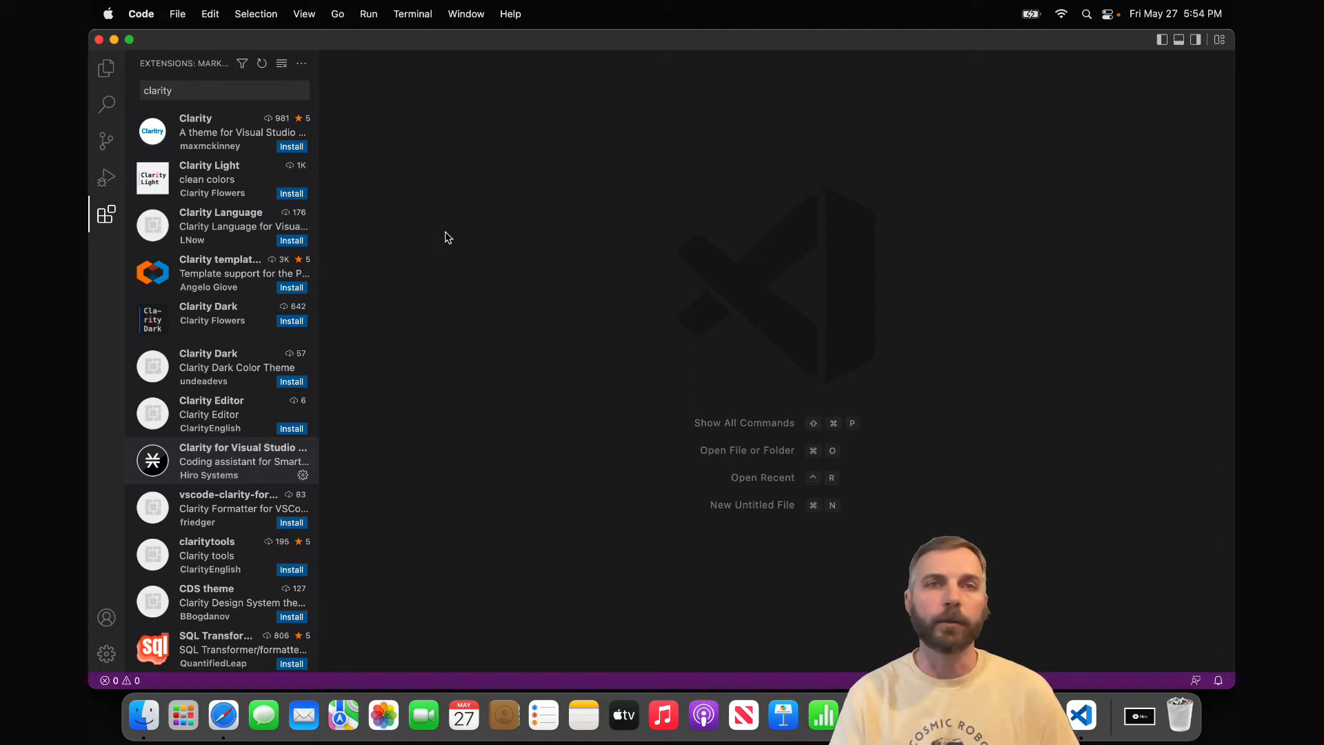
{"action": "mouse_move", "coordinate": [439, 219]}
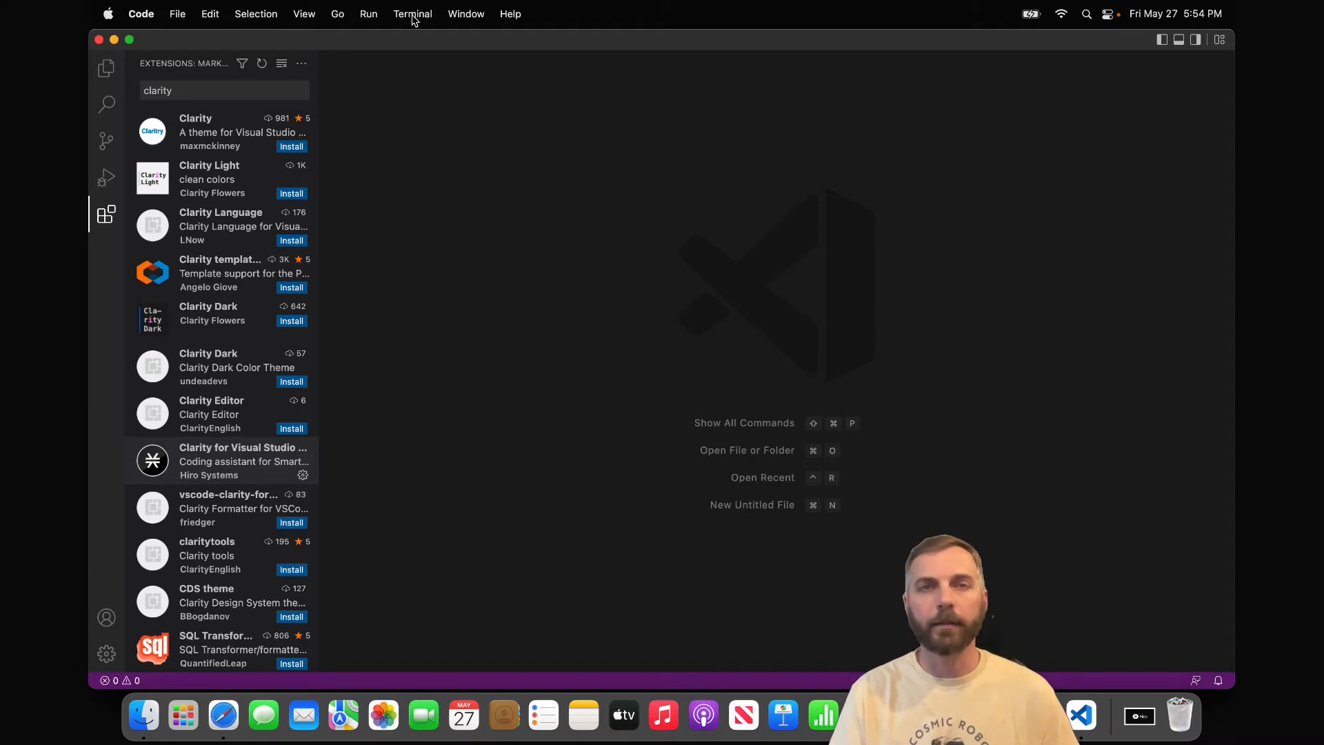
Step: Start a new zsh terminal from the Terminal menu
{"action": "left_click", "coordinate": [412, 14]}
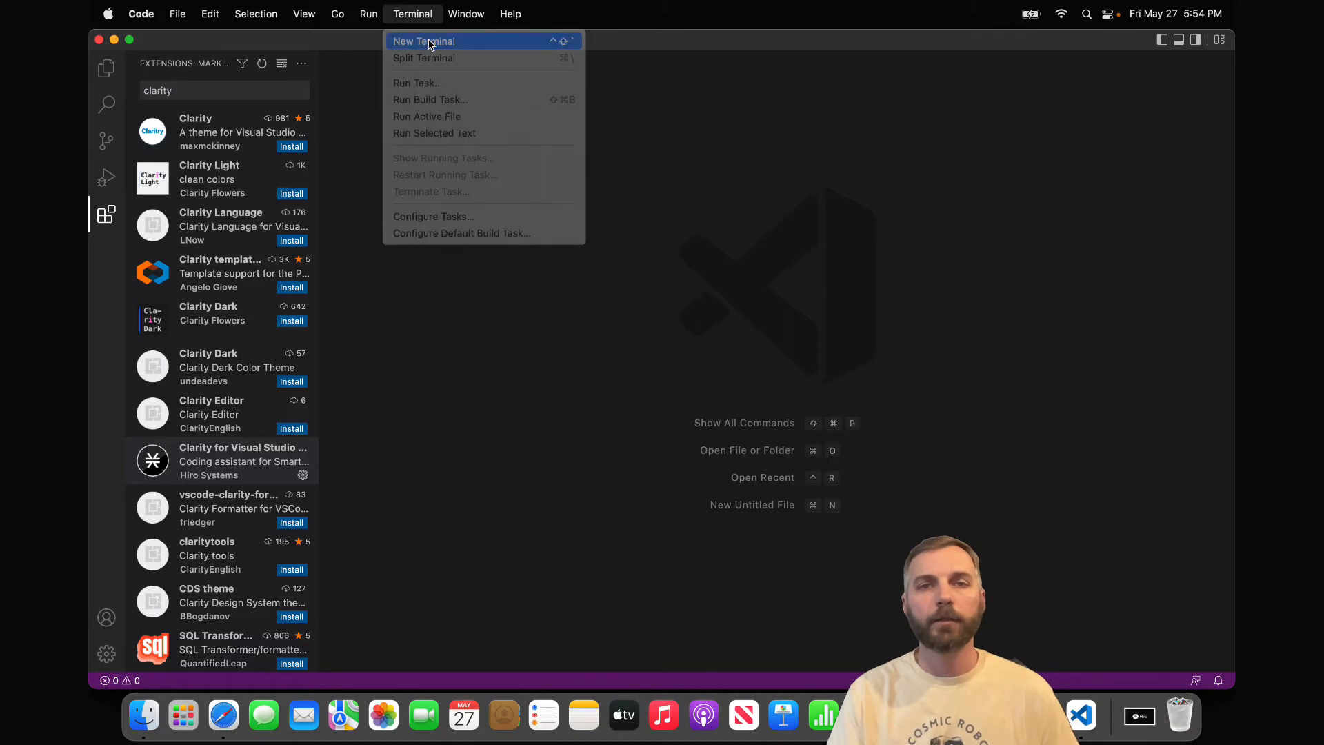
{"action": "left_click", "coordinate": [423, 40]}
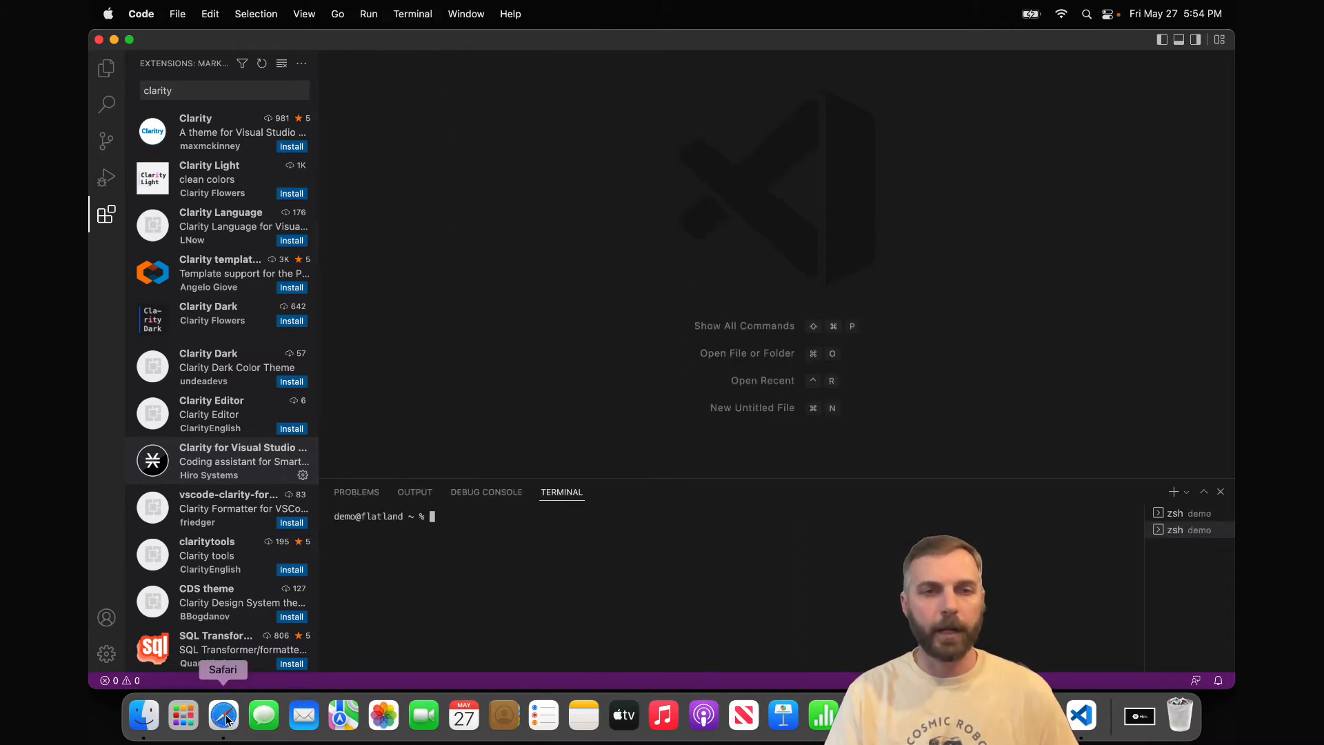
Step: Switch to Safari and go to brew.sh
{"action": "left_click", "coordinate": [223, 715]}
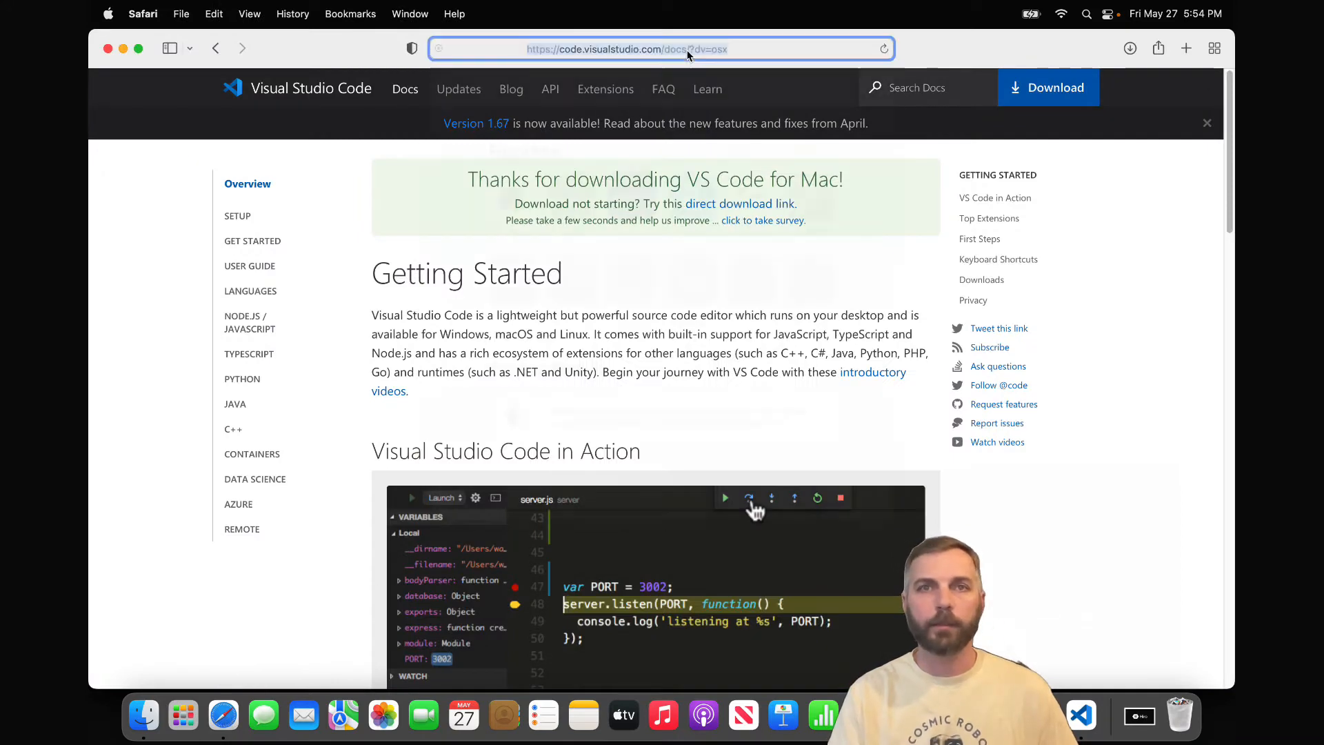
{"action": "type", "text": "brew.sh"}
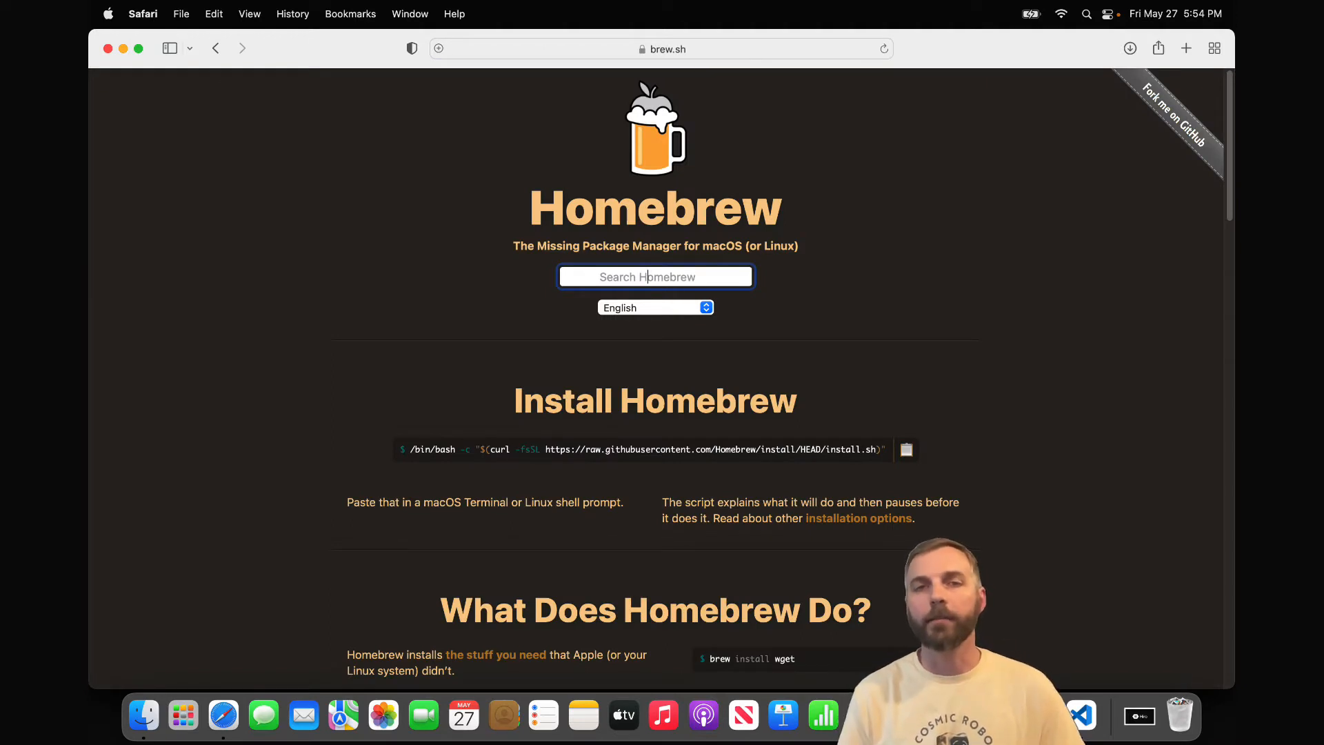
{"action": "mouse_move", "coordinate": [929, 437]}
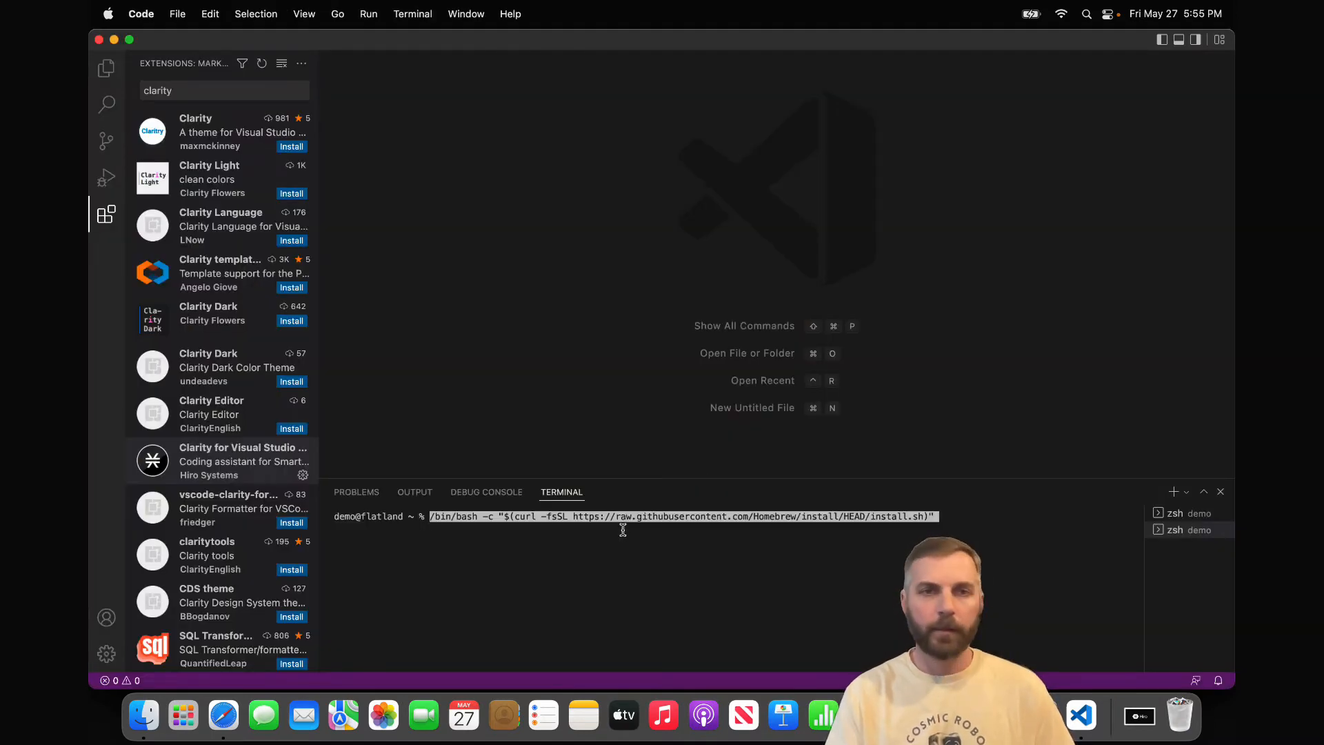
Step: Run the Homebrew install command in the terminal and confirm to continue
{"action": "key", "text": "Return"}
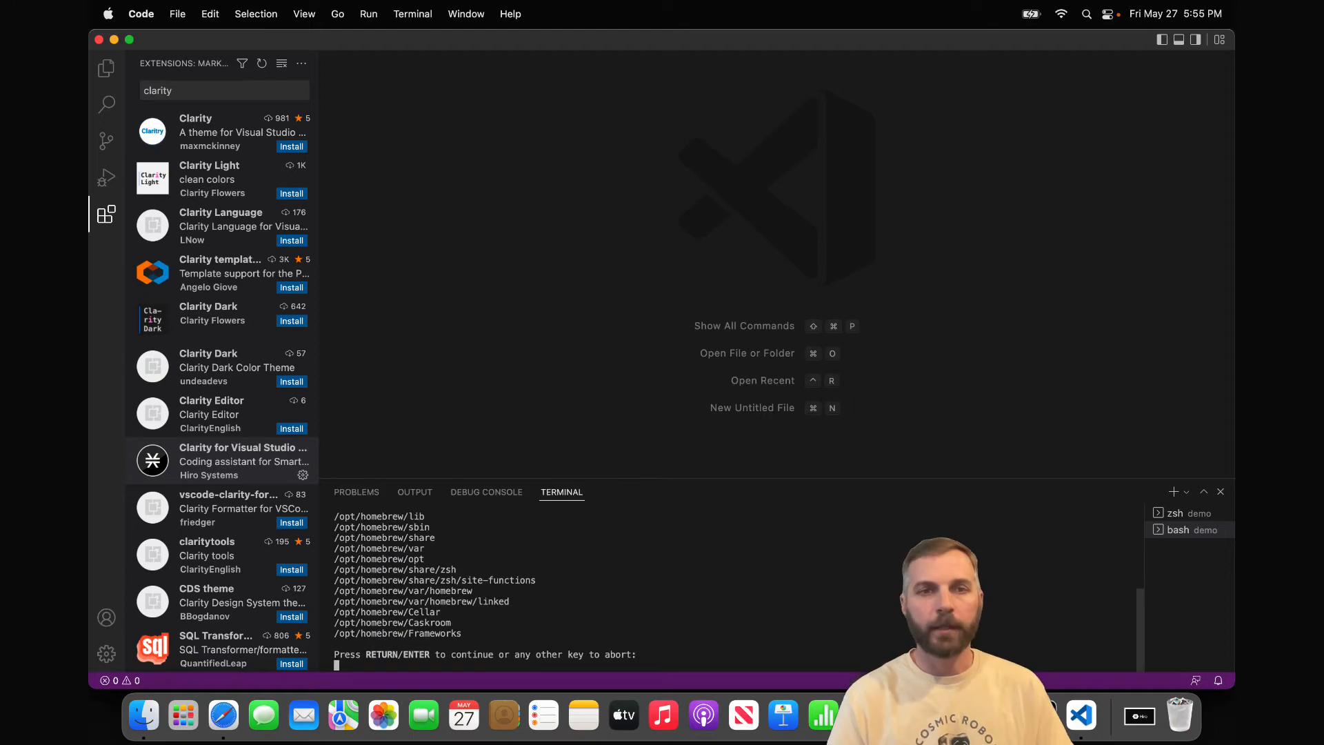
{"action": "key", "text": "Return"}
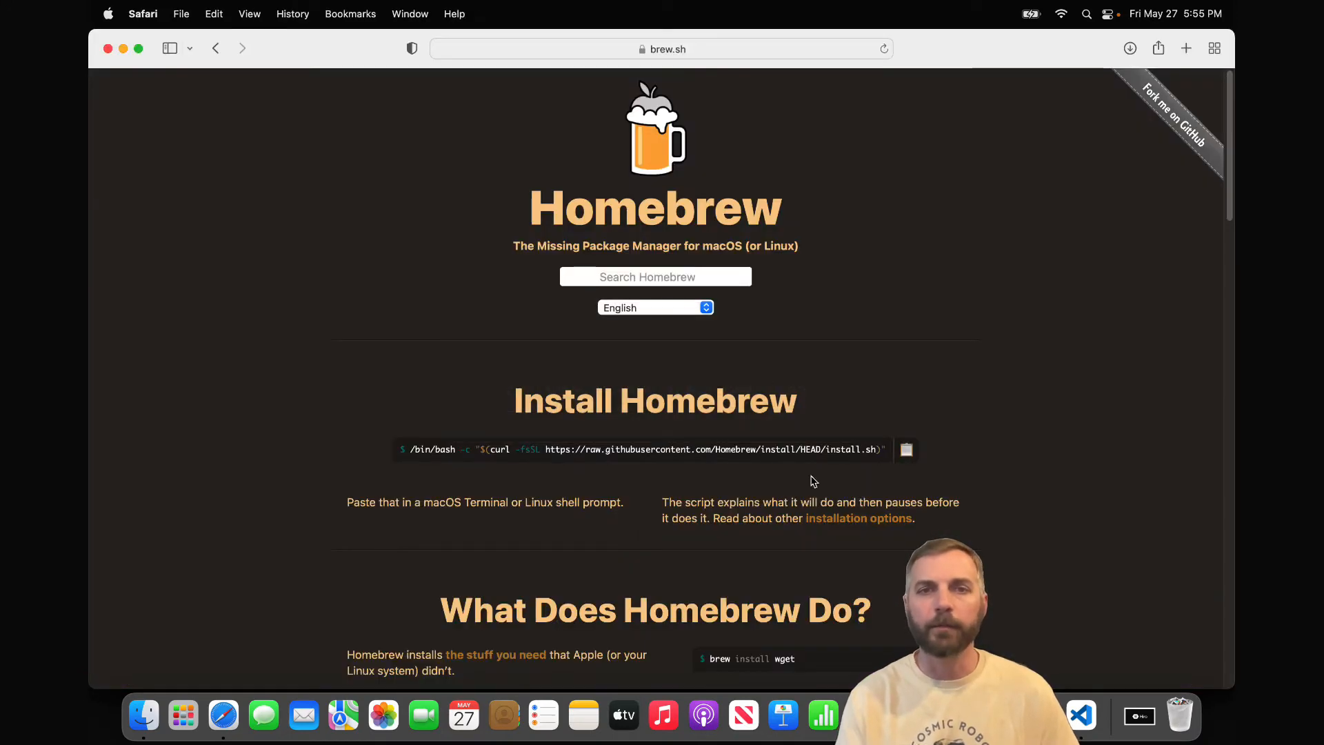
Step: Search the Homebrew site for 'clarinet' and open its formula page
{"action": "scroll", "scroll_direction": "down", "scroll_amount": 3}
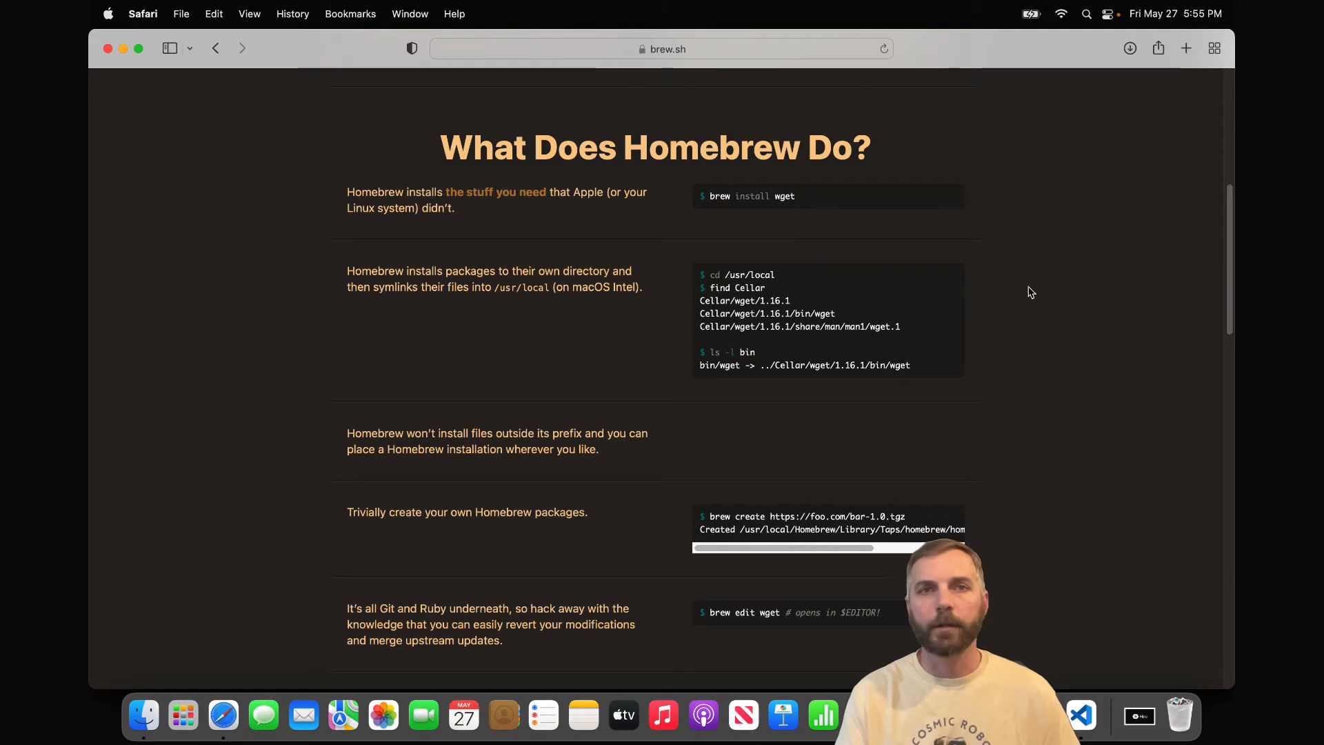
{"action": "scroll", "scroll_direction": "down", "scroll_amount": 3}
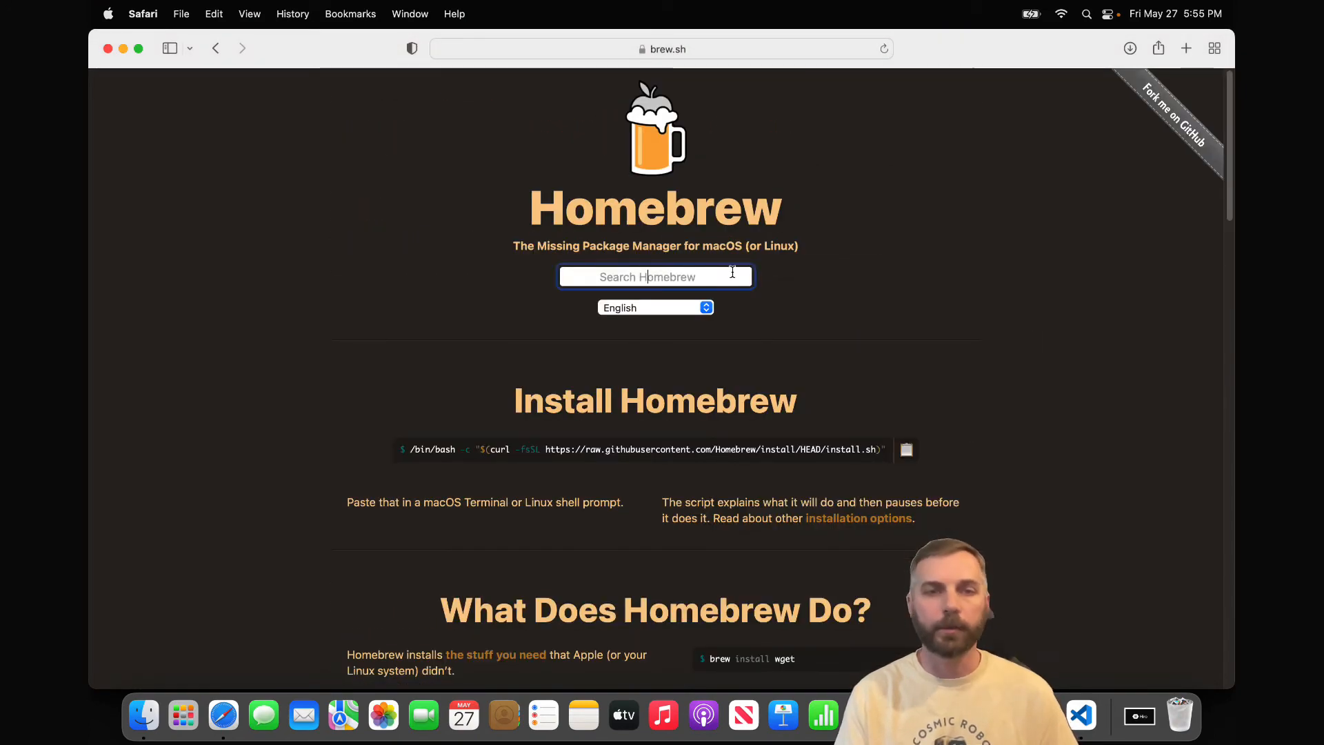
{"action": "type", "text": "clarinet"}
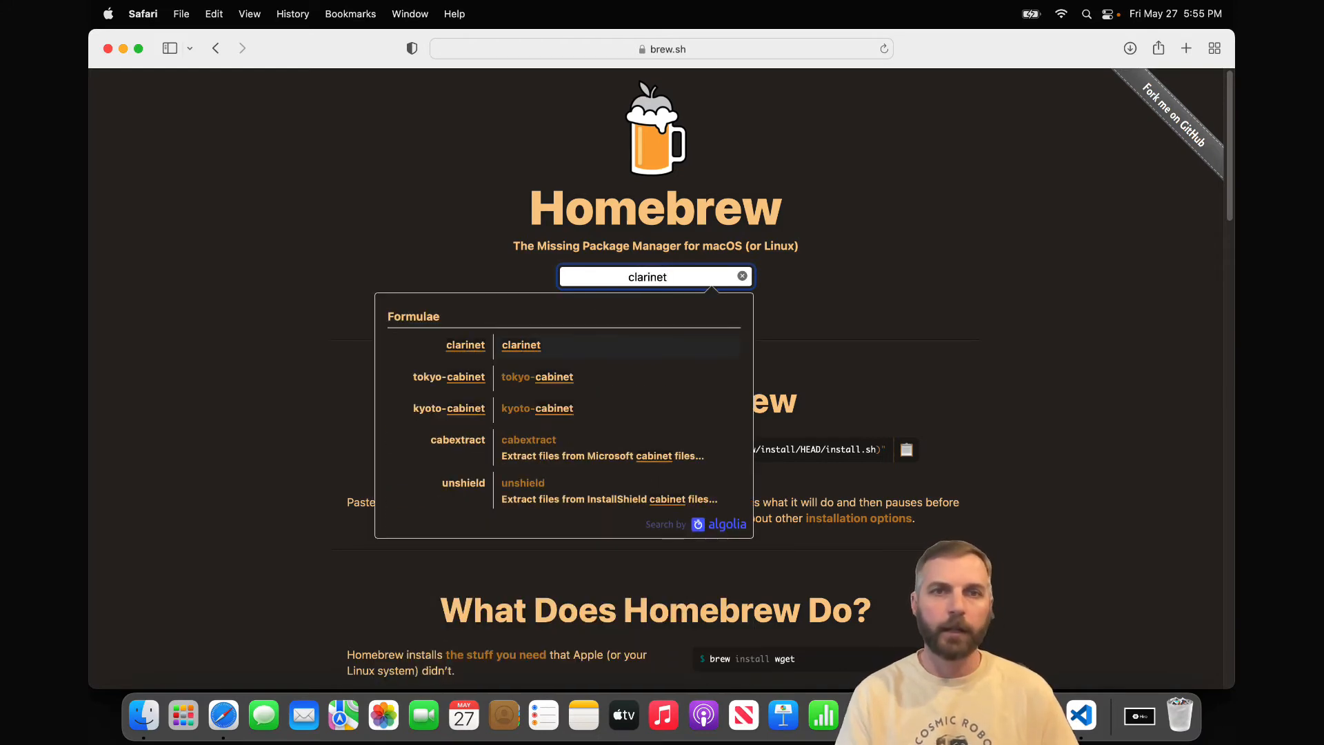
{"action": "mouse_move", "coordinate": [528, 351]}
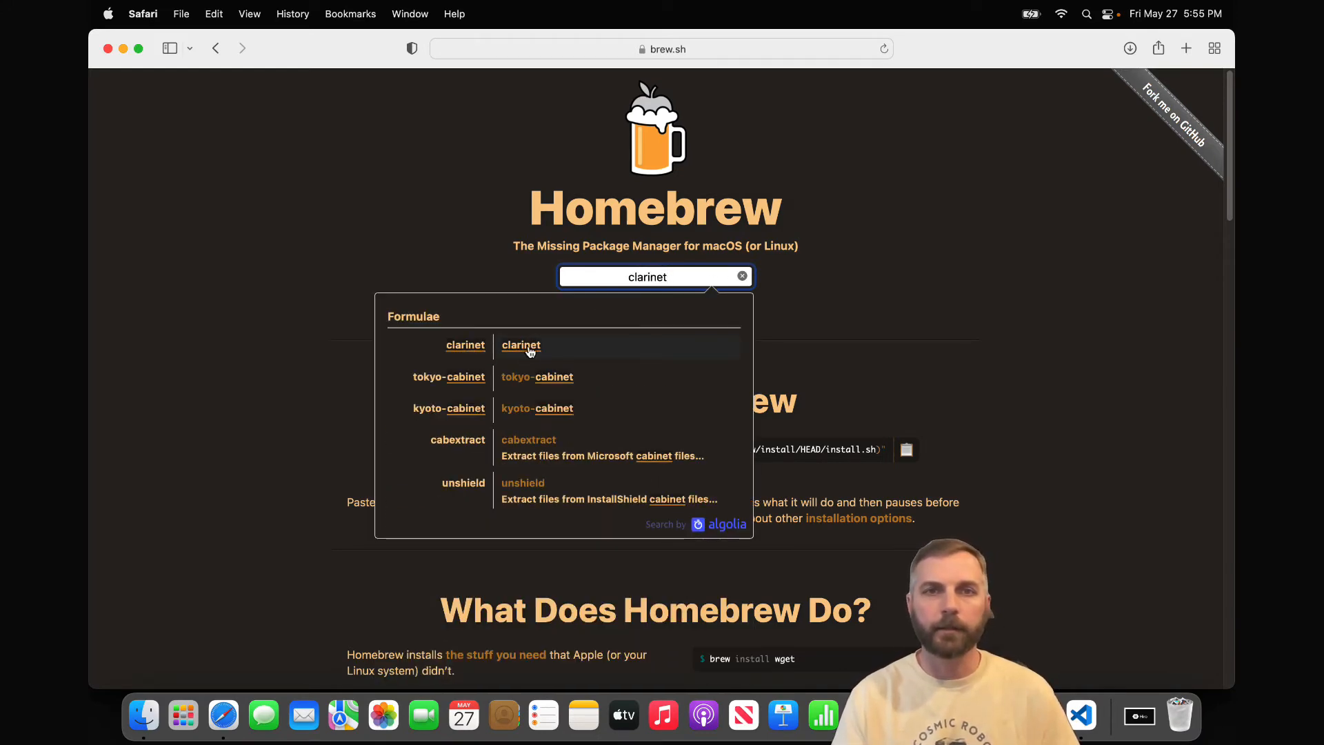
{"action": "left_click", "coordinate": [520, 344]}
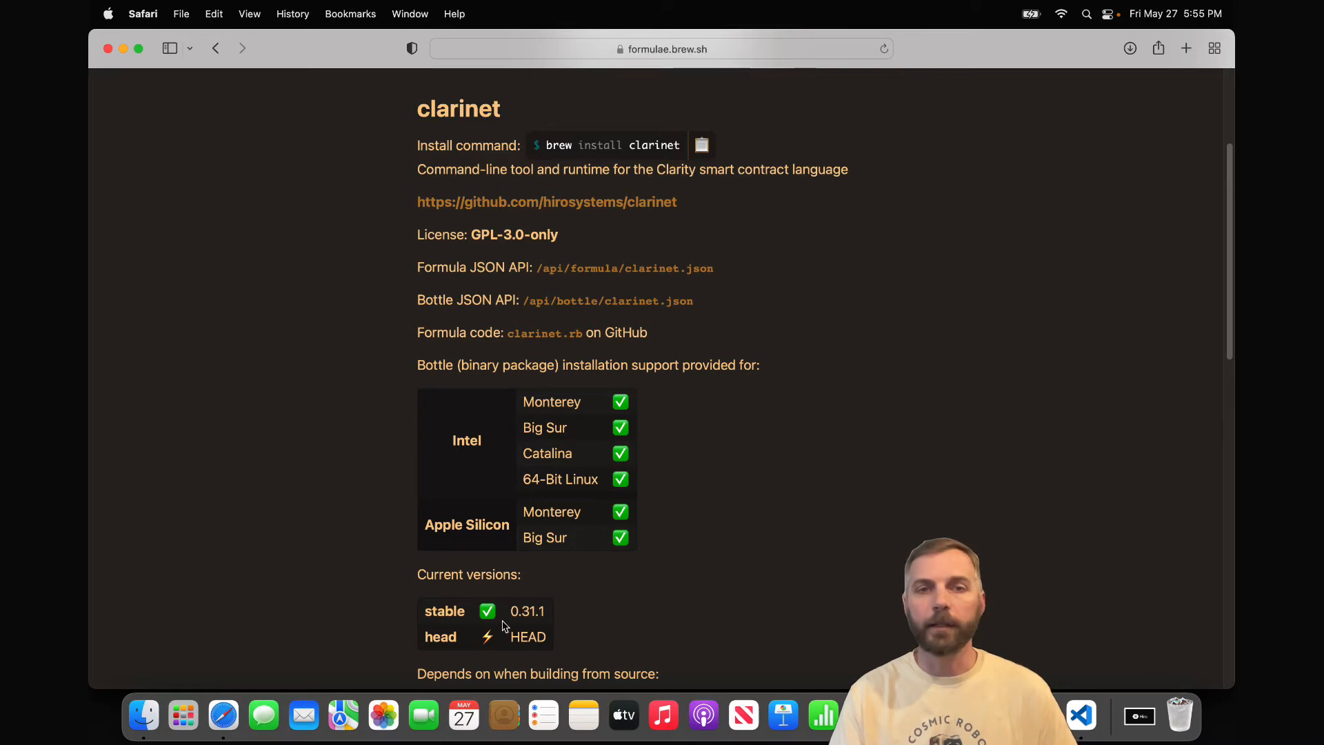
{"action": "mouse_move", "coordinate": [779, 598]}
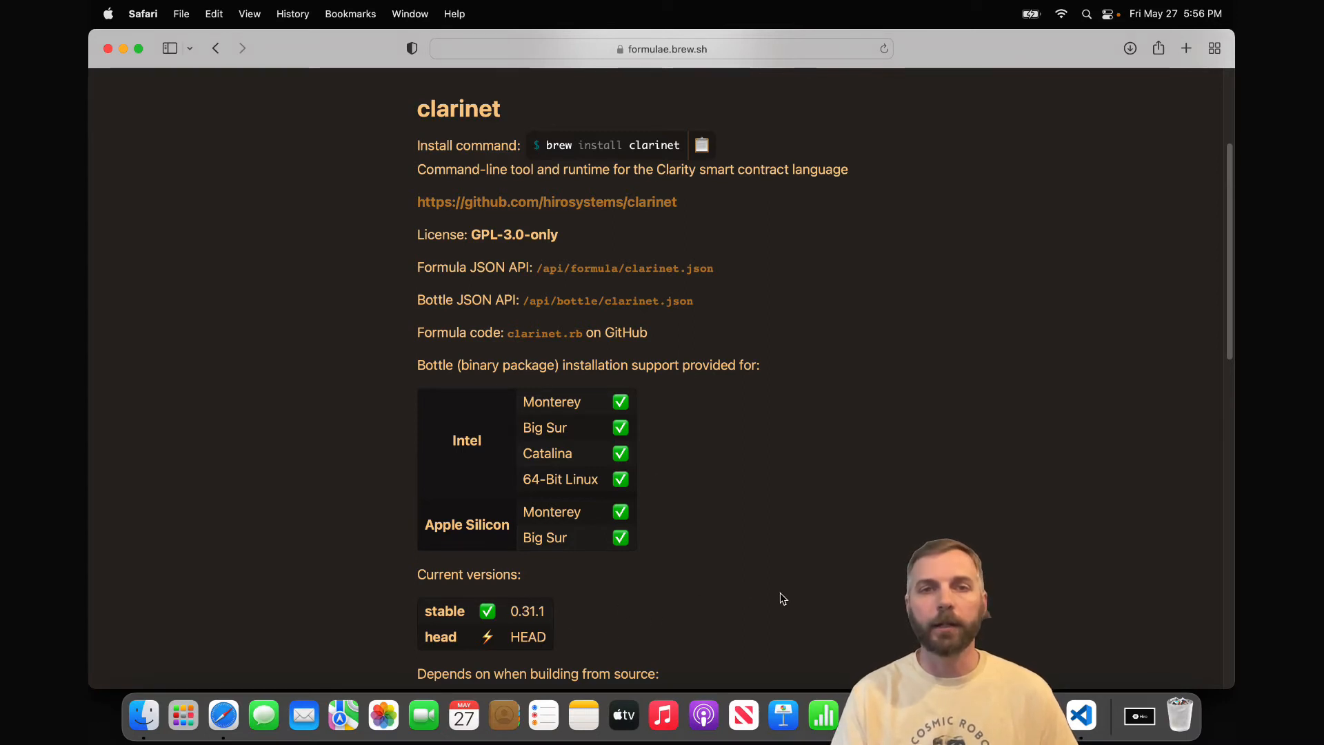
{"action": "mouse_move", "coordinate": [590, 573]}
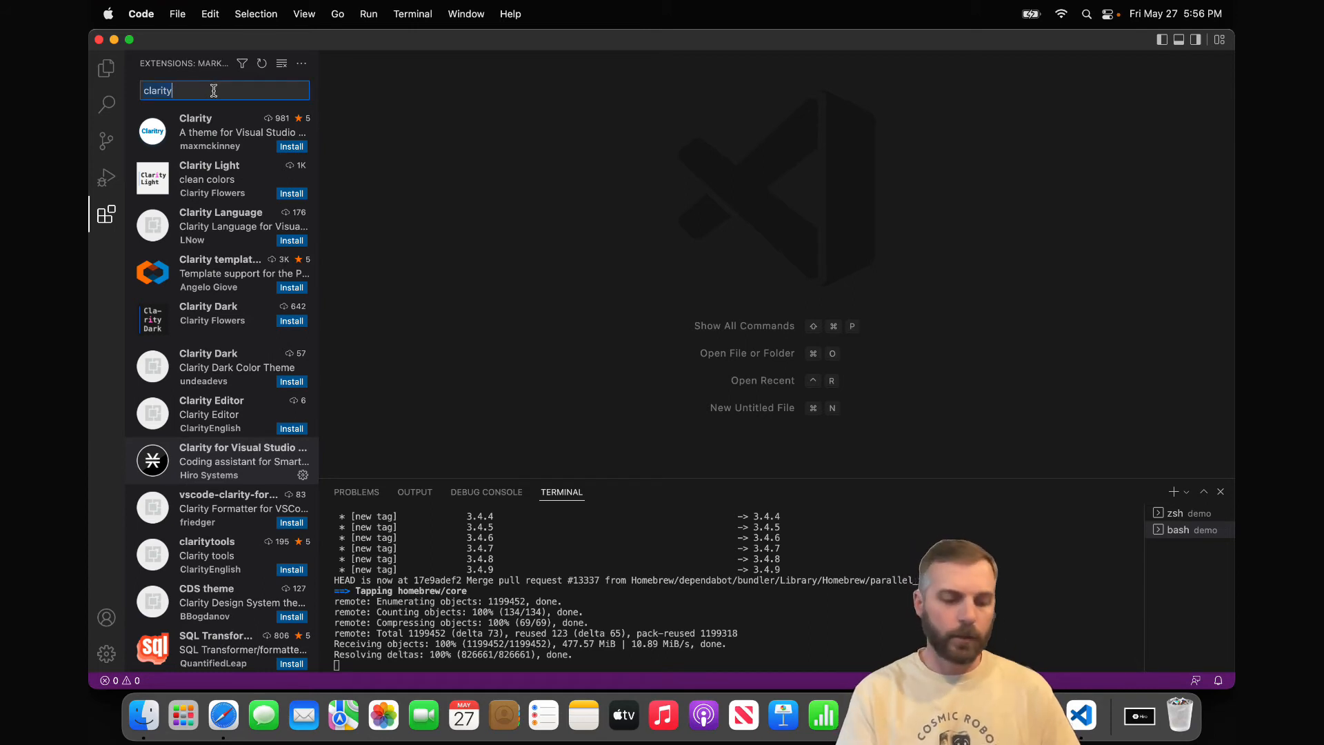
Step: Search 'rainbow' and install Rainbow Brackets by 2gua
{"action": "type", "text": "rainbow"}
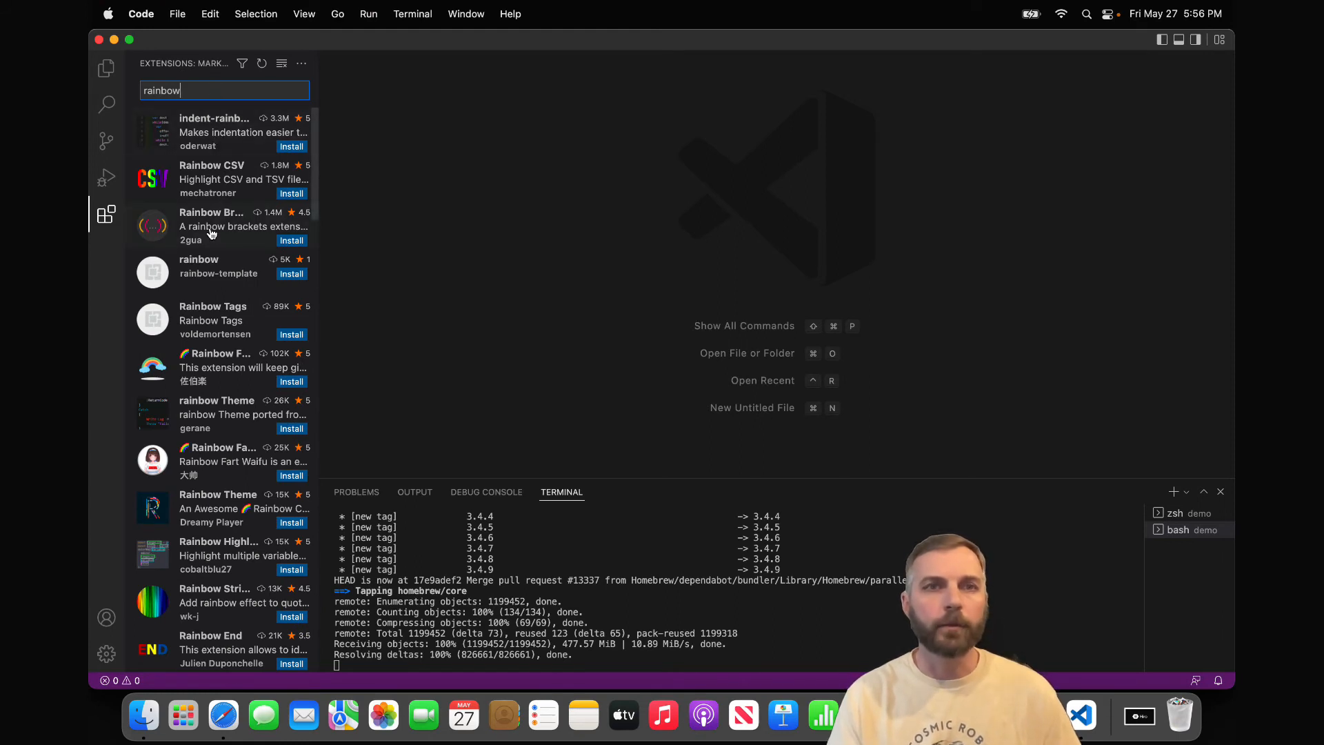
{"action": "left_click", "coordinate": [211, 225]}
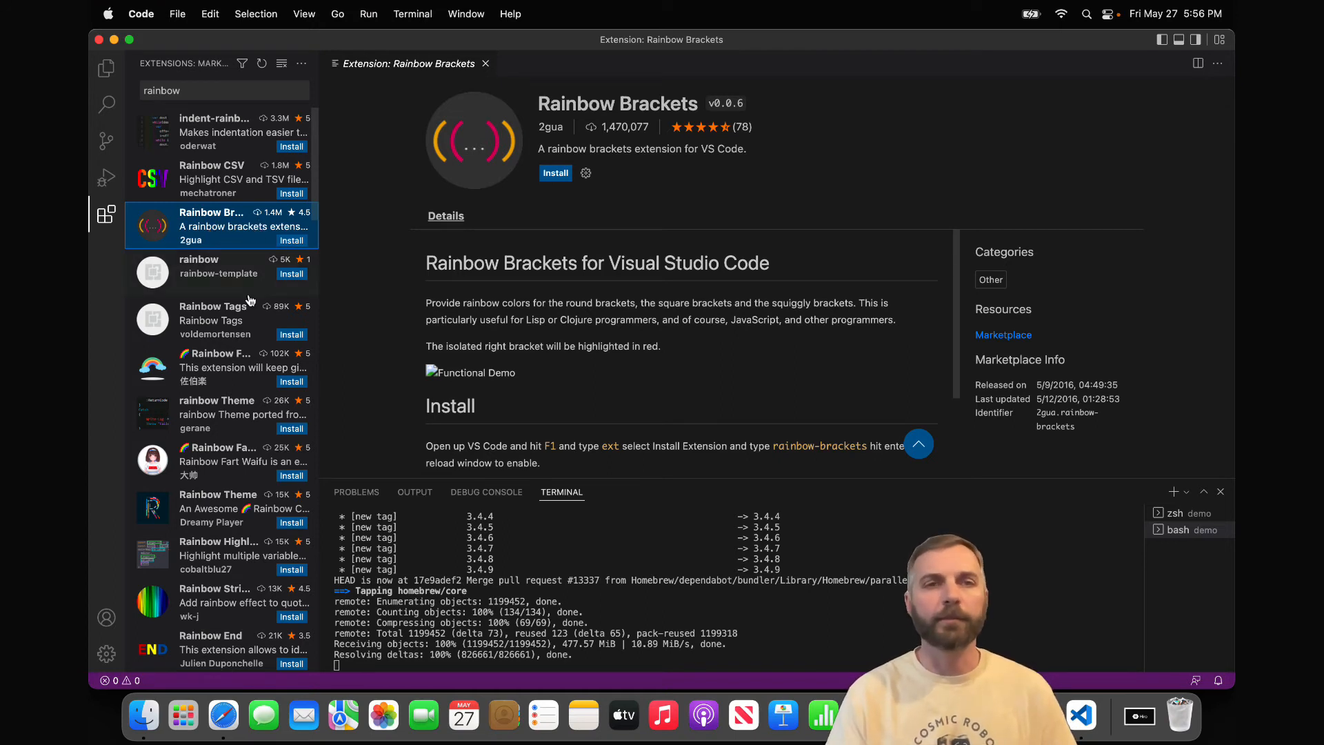
{"action": "mouse_move", "coordinate": [178, 252]}
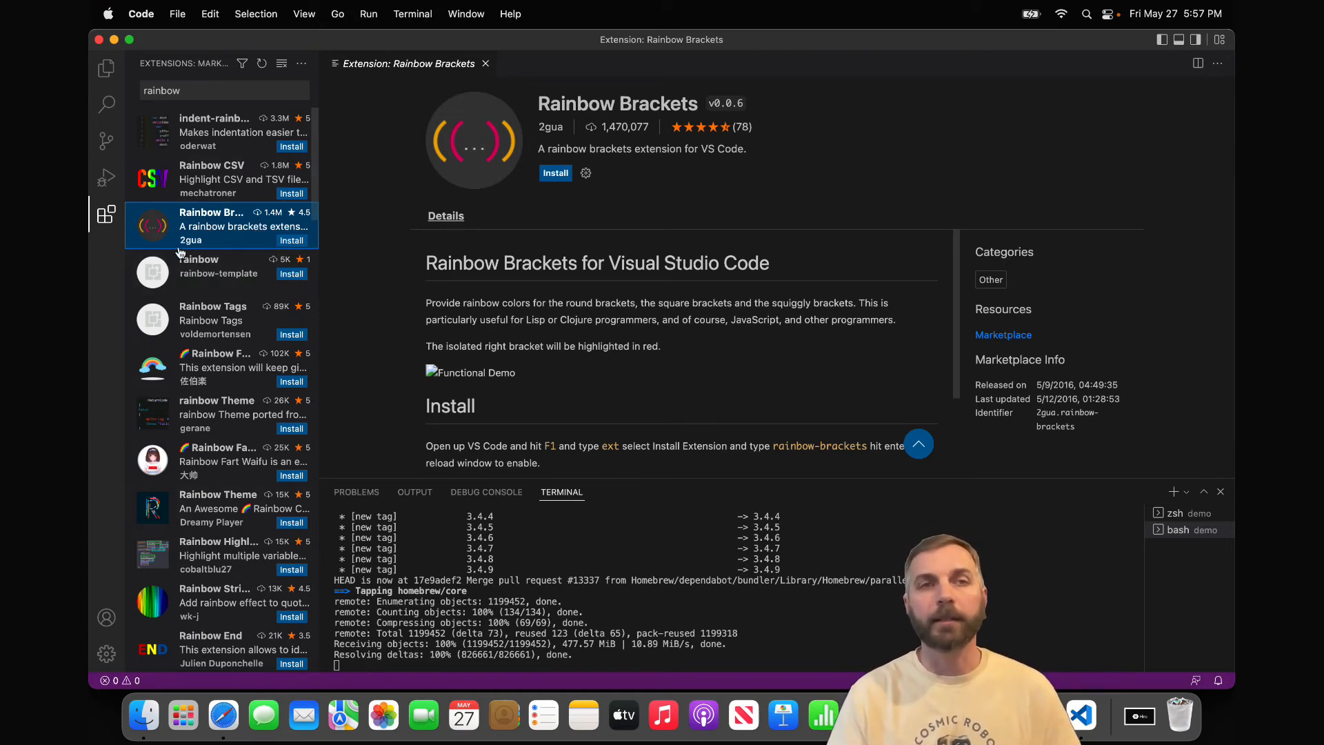
{"action": "mouse_move", "coordinate": [448, 140]}
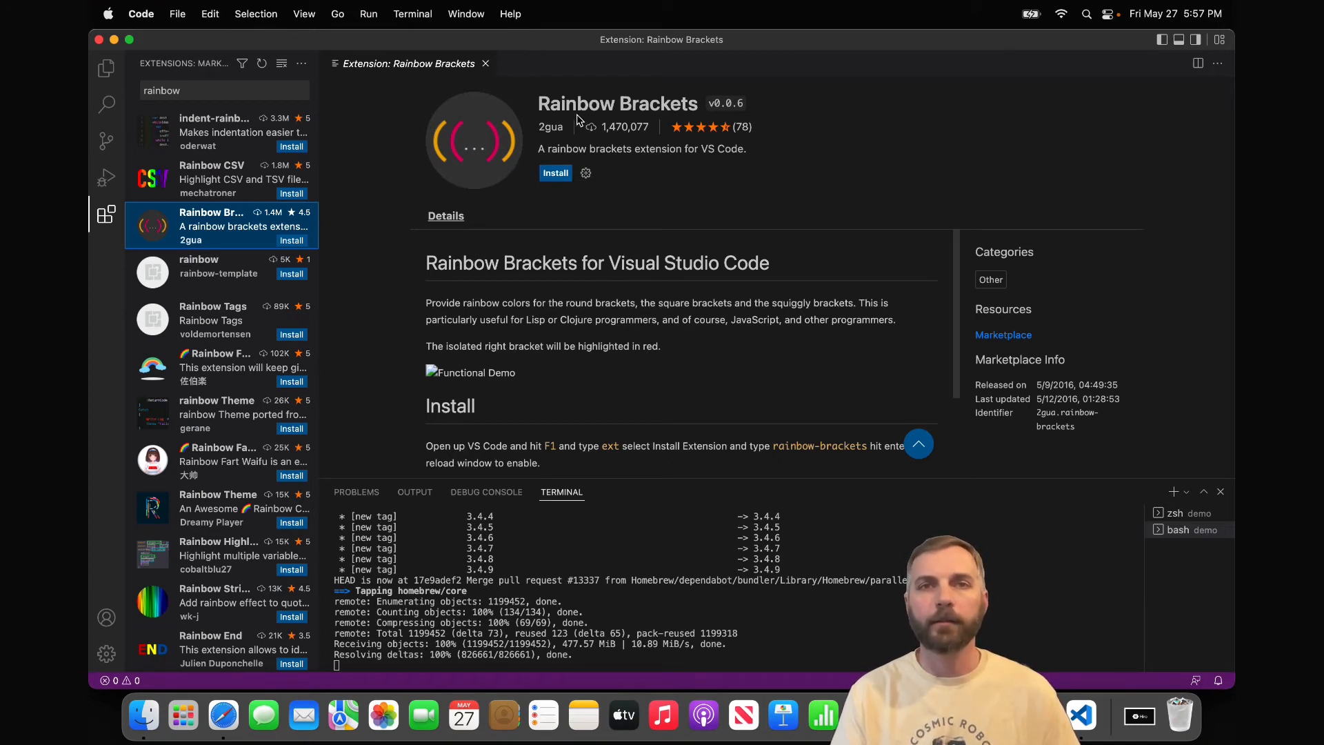
{"action": "left_click", "coordinate": [555, 173]}
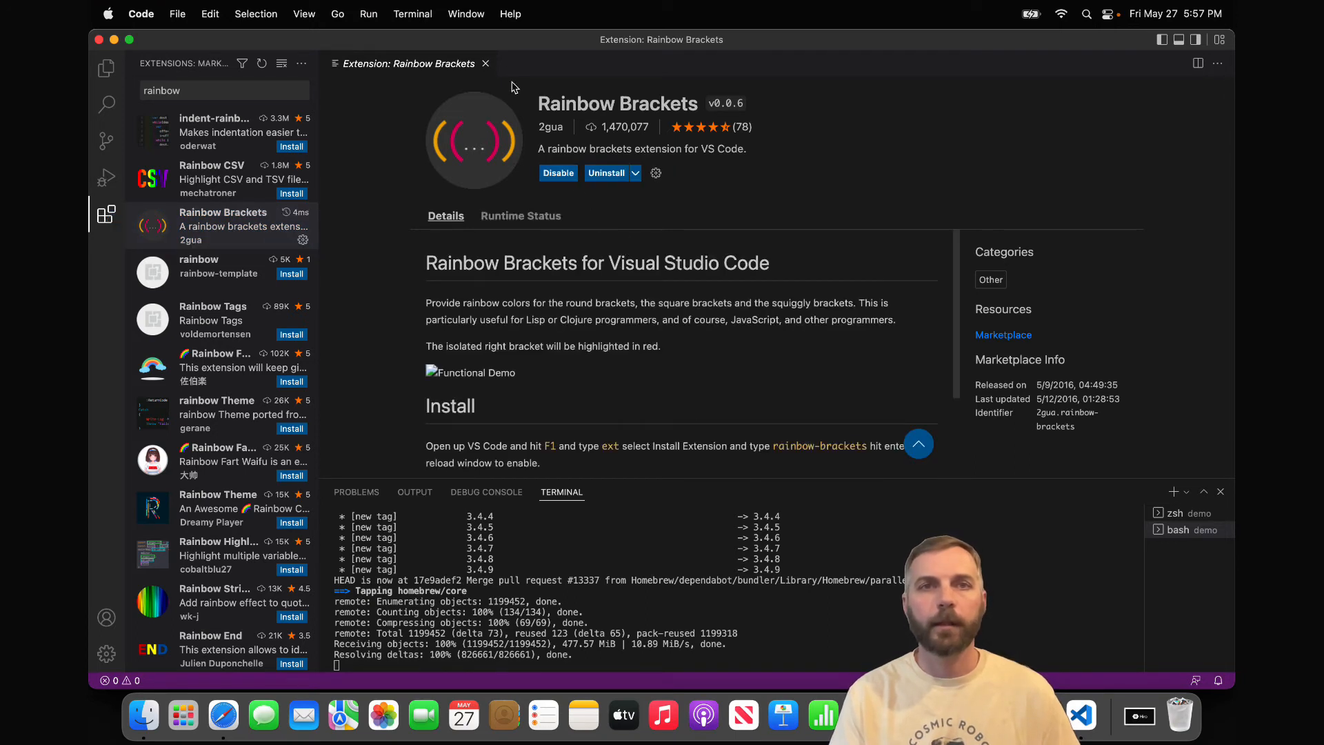
{"action": "mouse_move", "coordinate": [486, 63]}
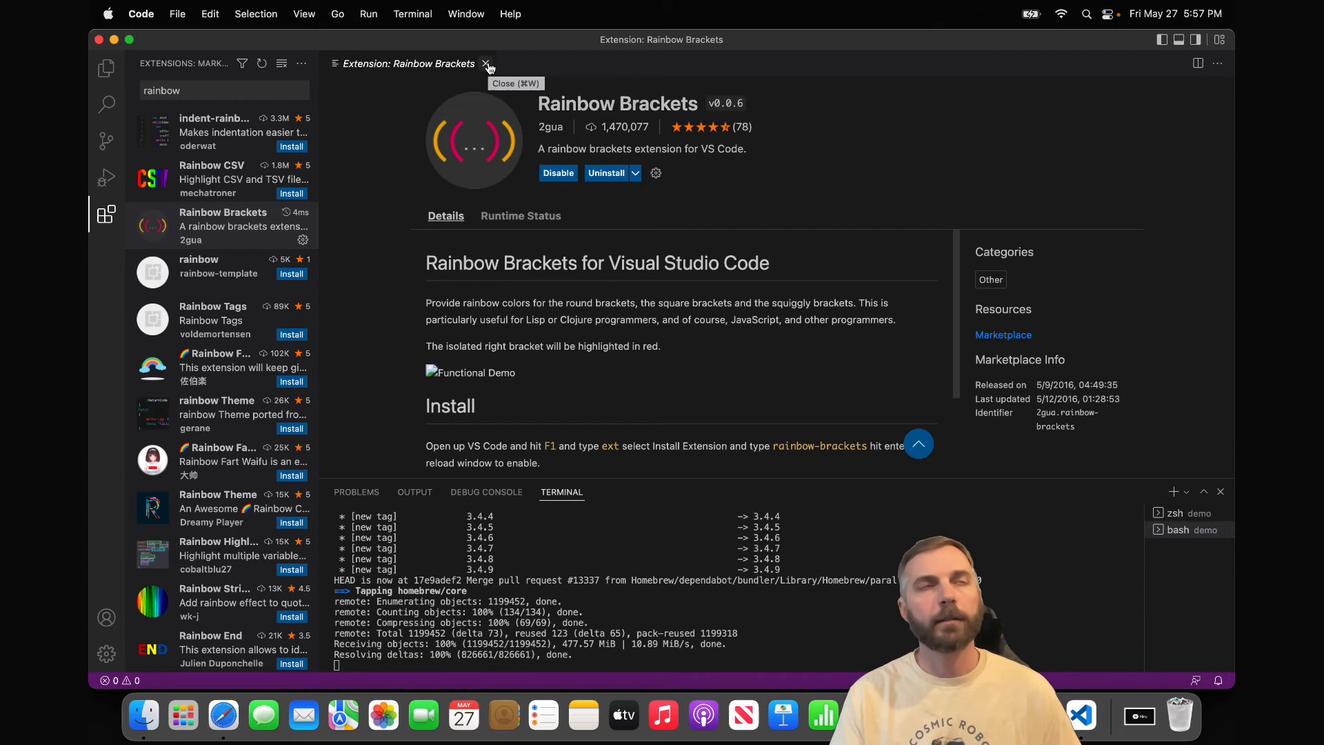
Step: Search extensions for 'typescript' and install Microsoft's JavaScript and TypeScript Nightly
{"action": "left_click", "coordinate": [223, 90]}
{"action": "type", "text": "typescript"}
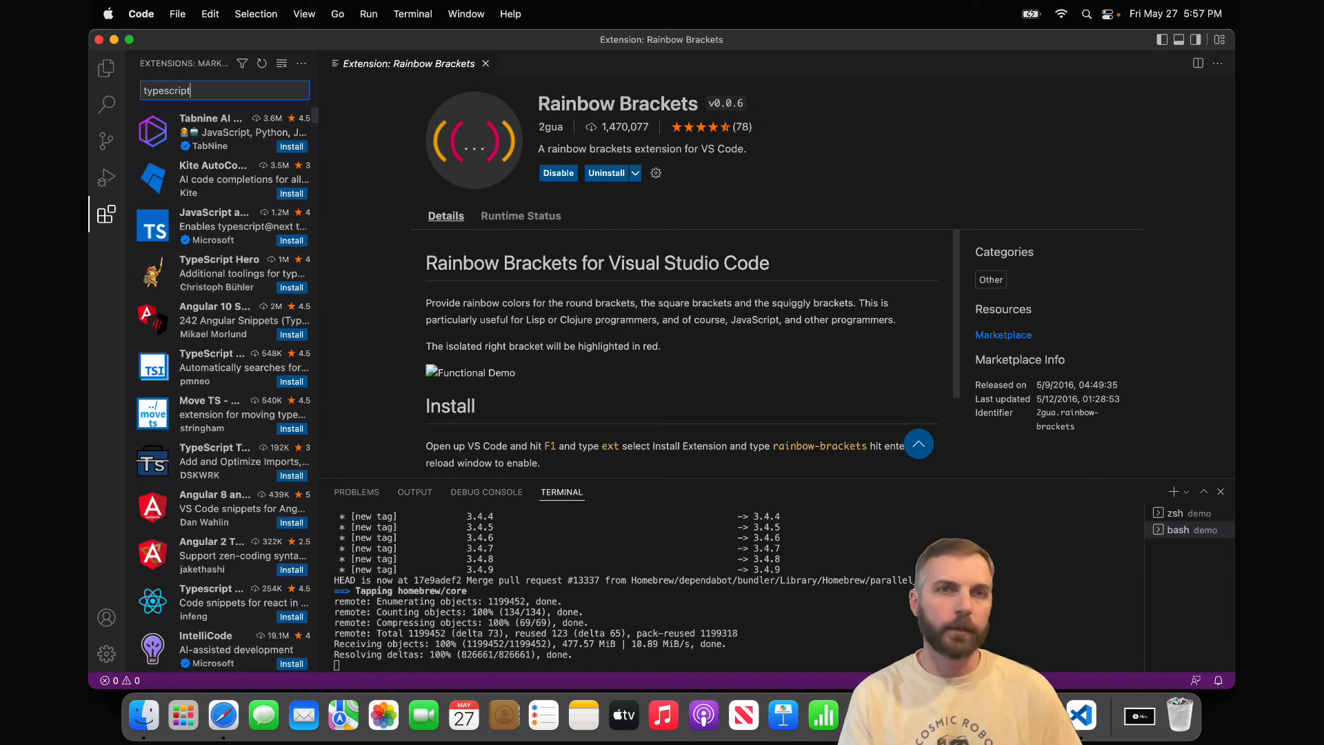
{"action": "scroll", "scroll_direction": "down", "scroll_amount": 3}
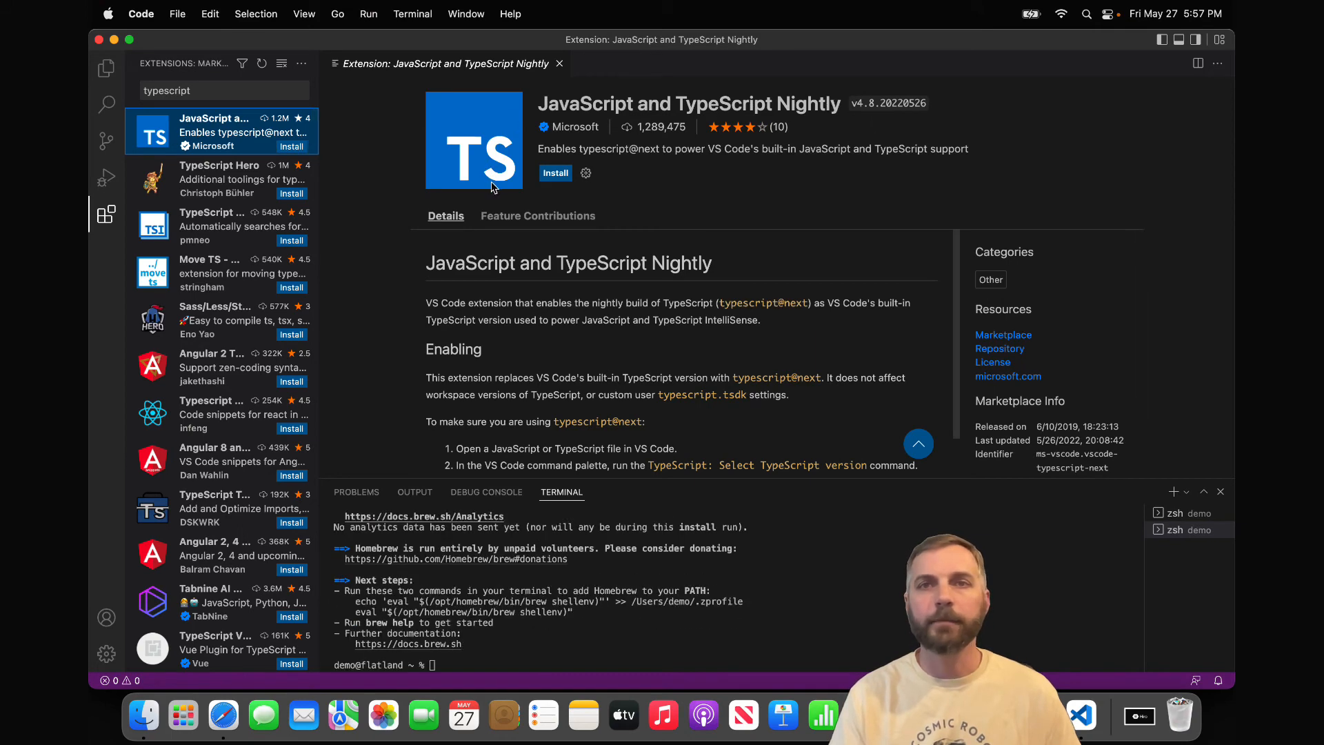
{"action": "left_click", "coordinate": [555, 173]}
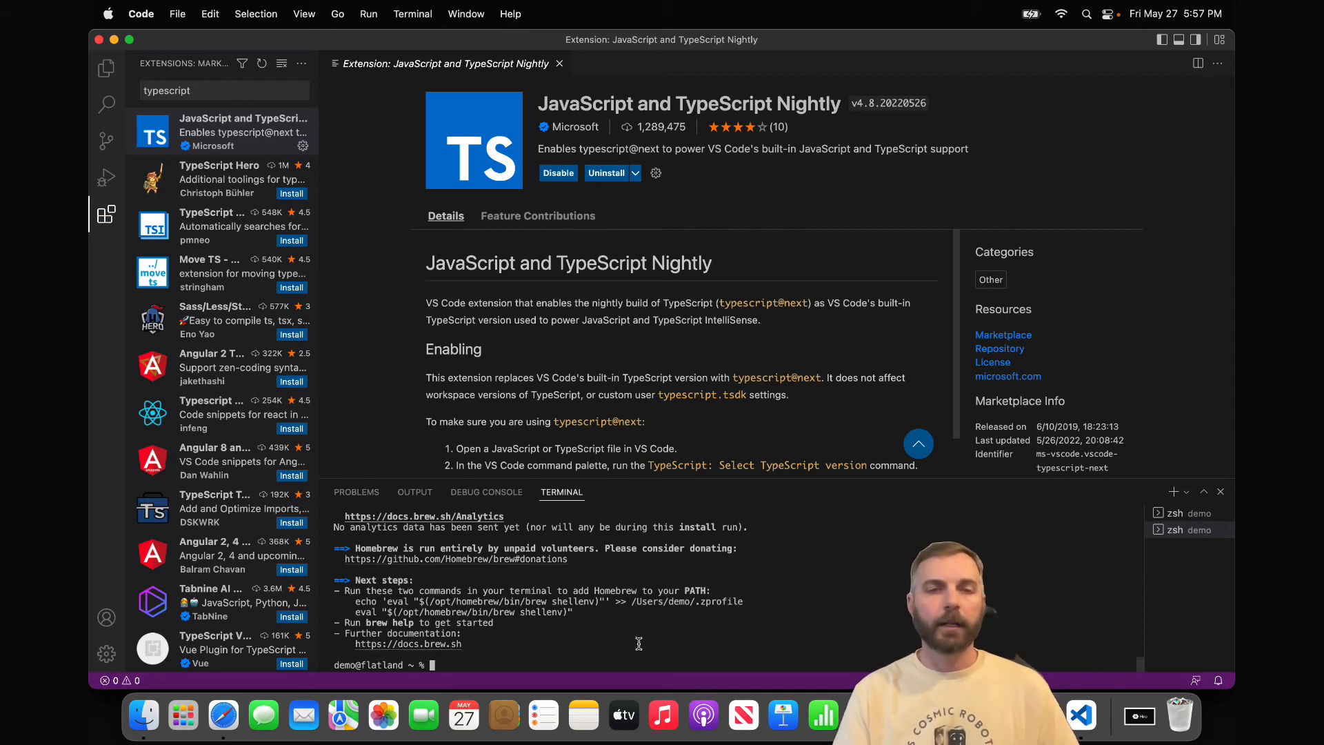
Step: Run 'brew install clarinet' in the terminal, then add Homebrew to the PATH
{"action": "type", "text": "brew i"}
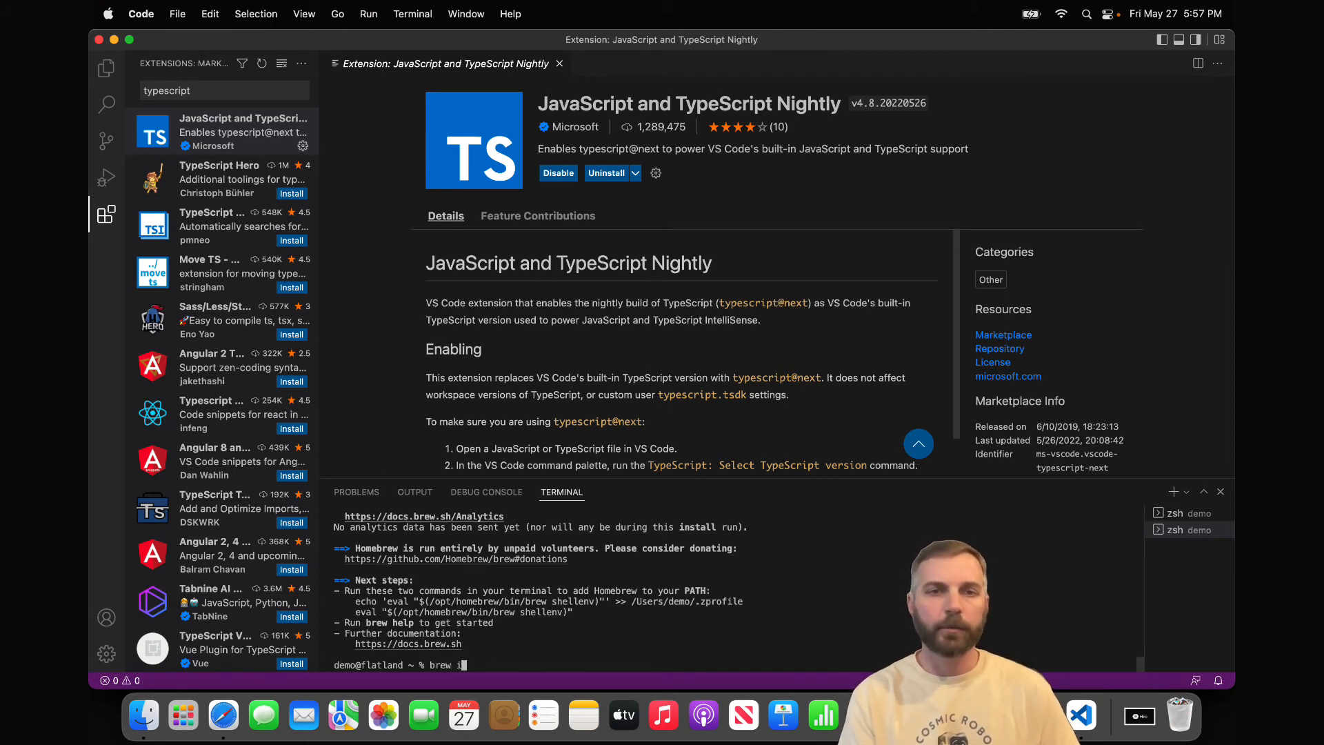
{"action": "type", "text": "nstall clarinet"}
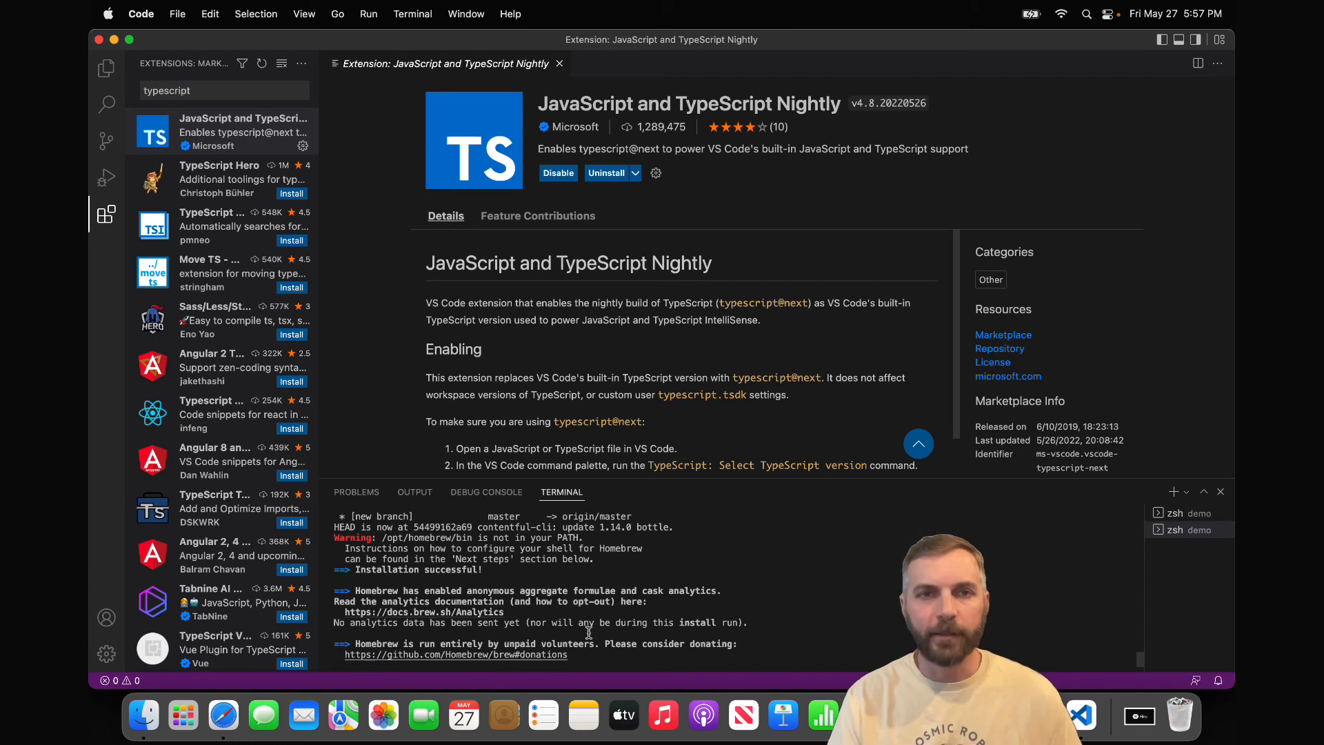
{"action": "scroll", "scroll_direction": "down", "scroll_amount": 3}
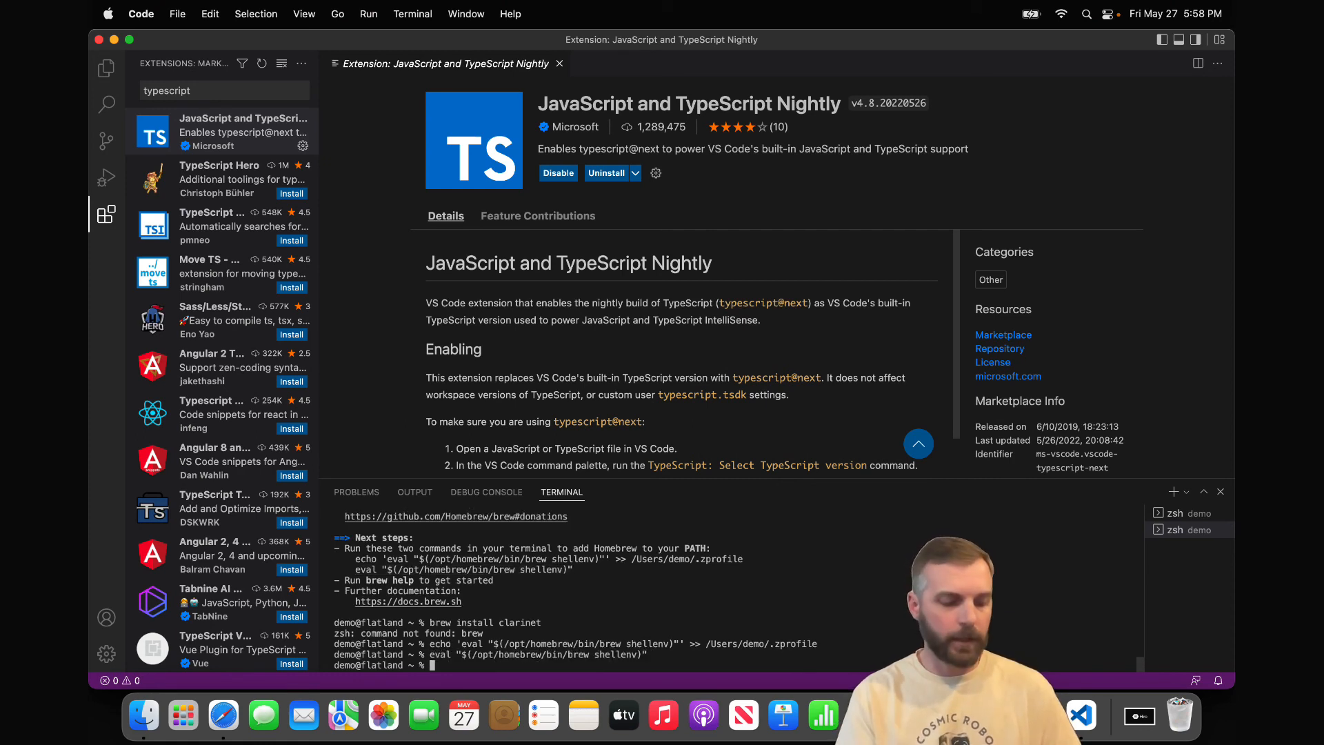
Step: Install Clarinet with 'brew install clarinet' and list its subcommands with 'clarinet help'
{"action": "type", "text": "brew install"}
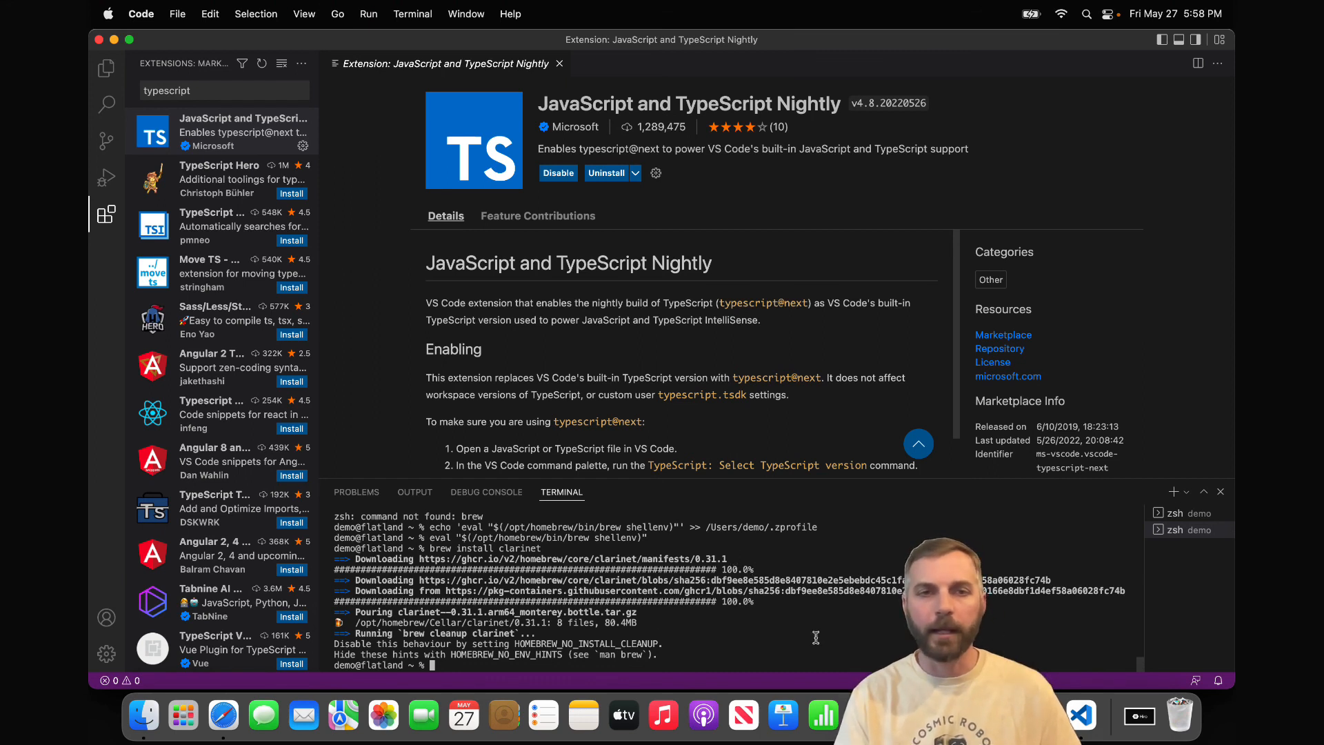
{"action": "type", "text": "clarinet"}
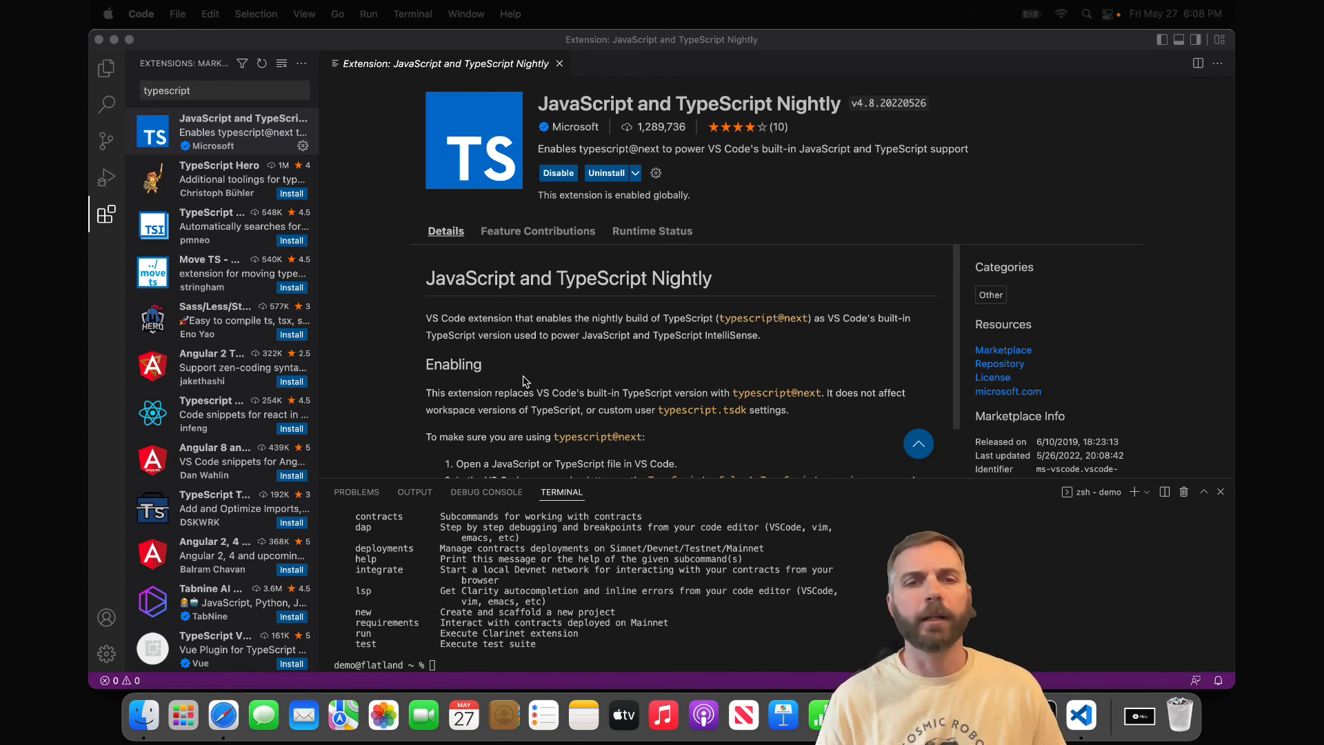
{"action": "mouse_move", "coordinate": [526, 377]}
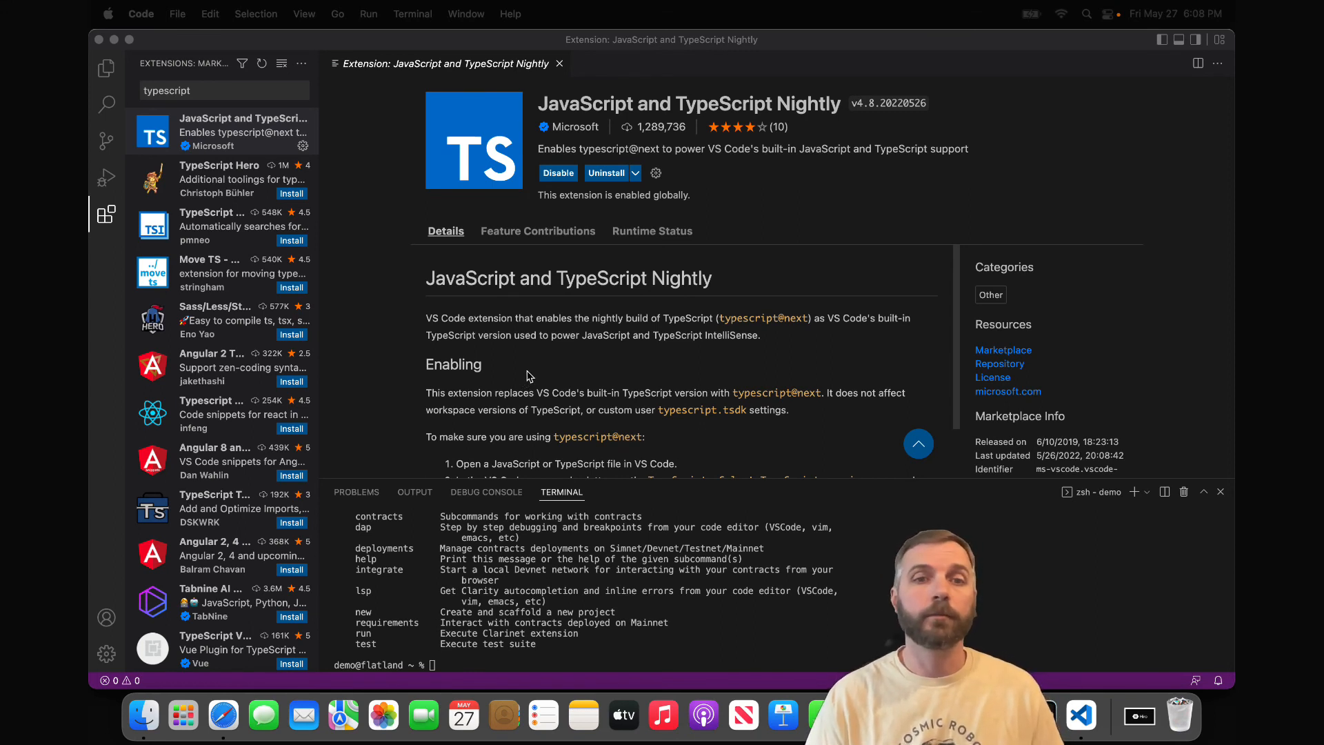